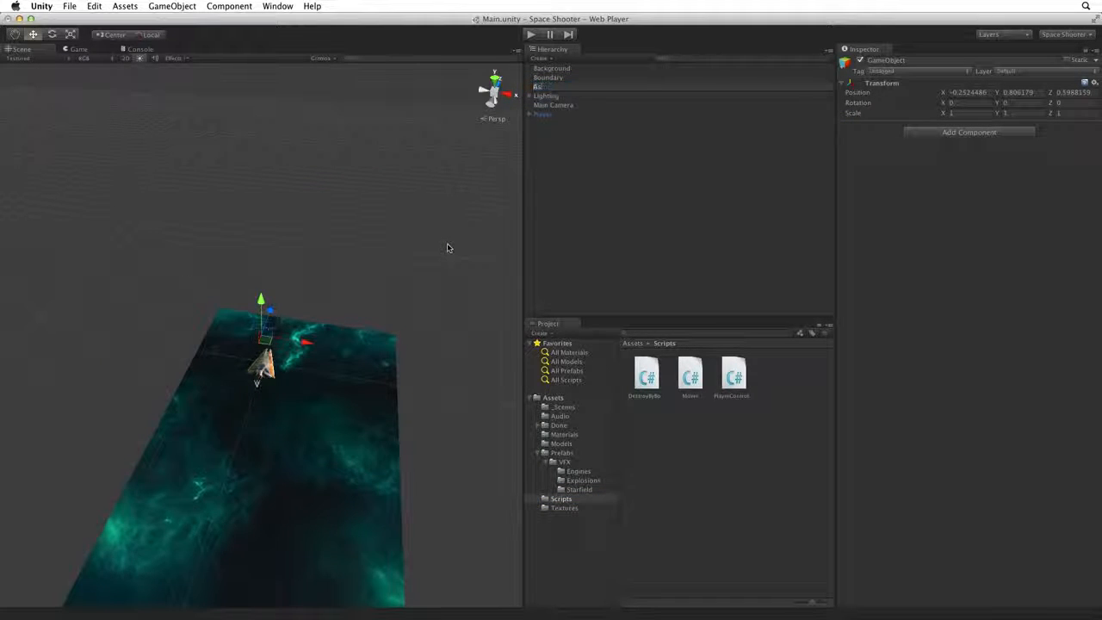
# Step: Reset the new Asteroid object's Transform in the Inspector to begin positioning it
pyautogui.click(546, 68)
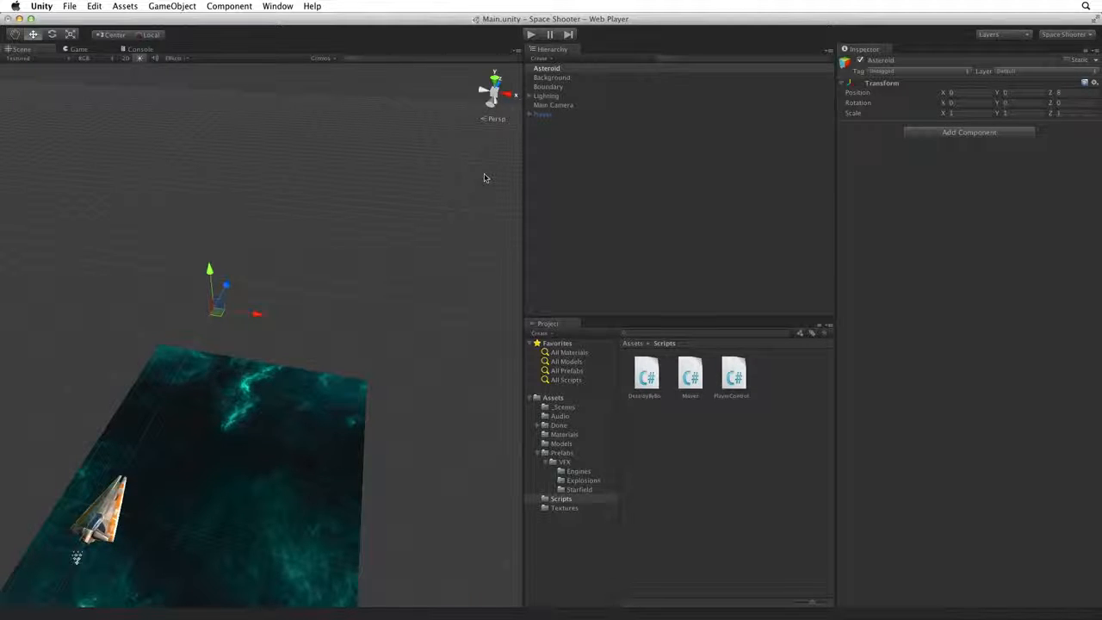
# Step: Nest prop_asteroid_01 from Models under Asteroid and inspect its Transform
pyautogui.click(562, 444)
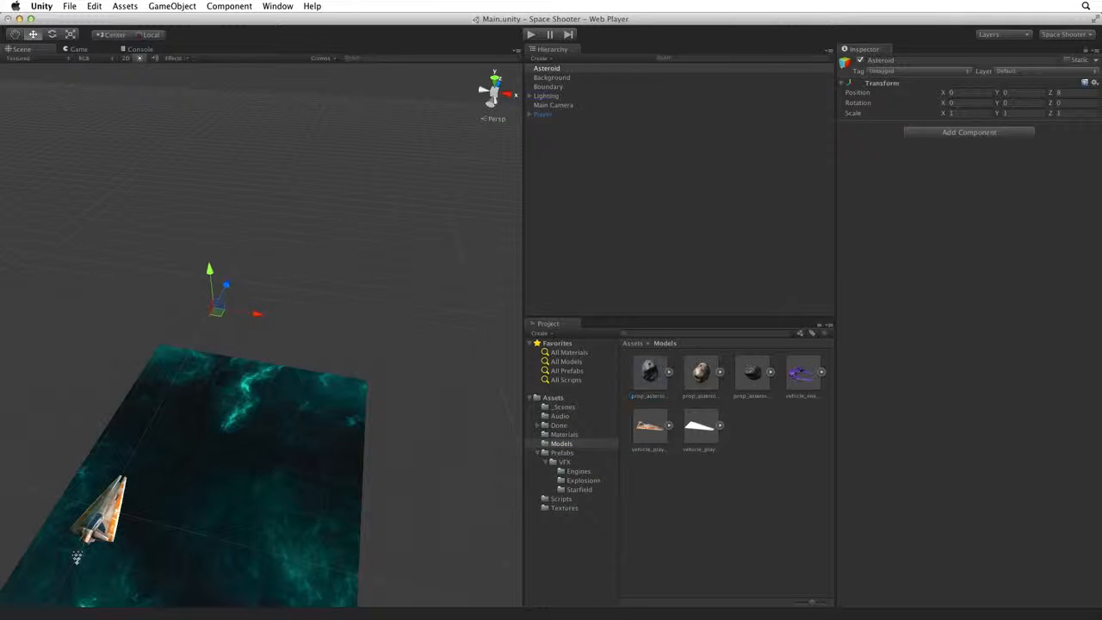
pyautogui.click(546, 68)
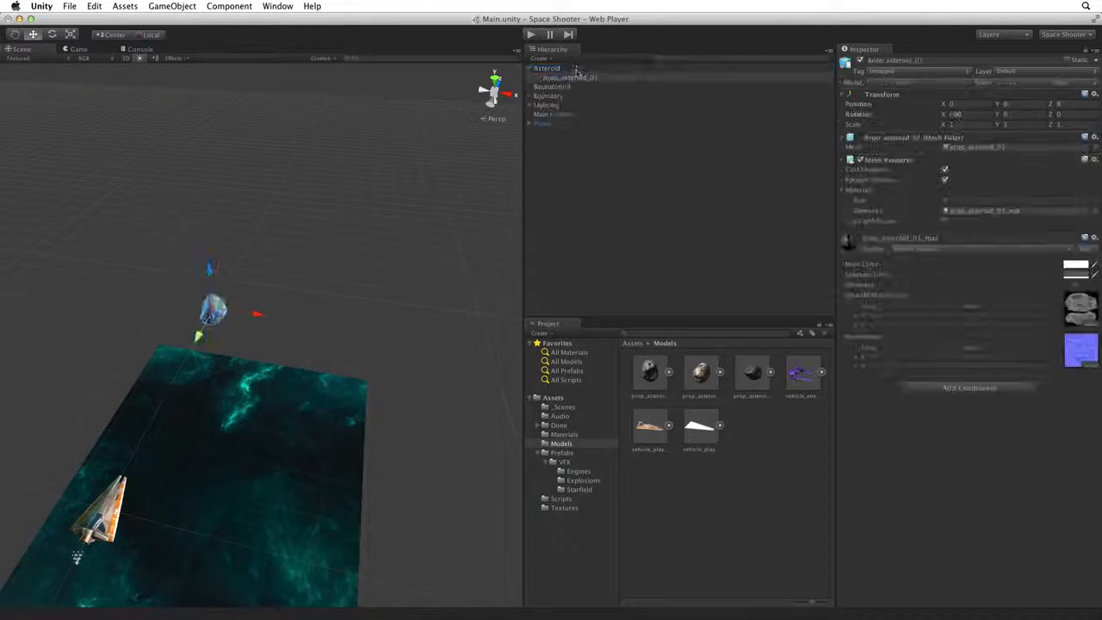
pyautogui.click(570, 78)
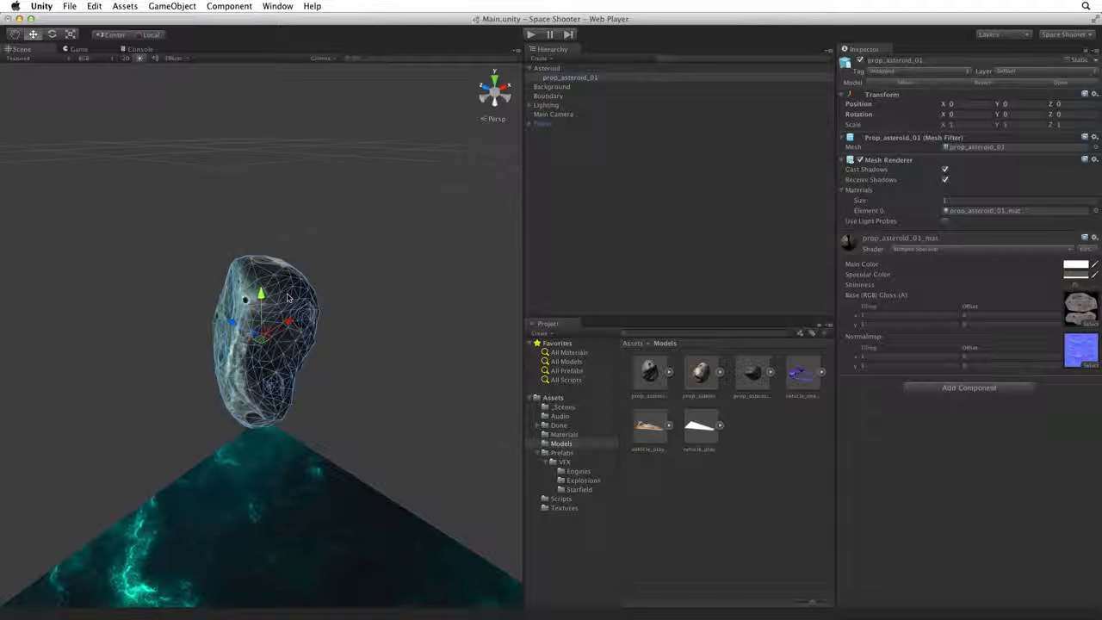
# Step: Add a Rigidbody to the Asteroid and untick Use Gravity
pyautogui.click(547, 68)
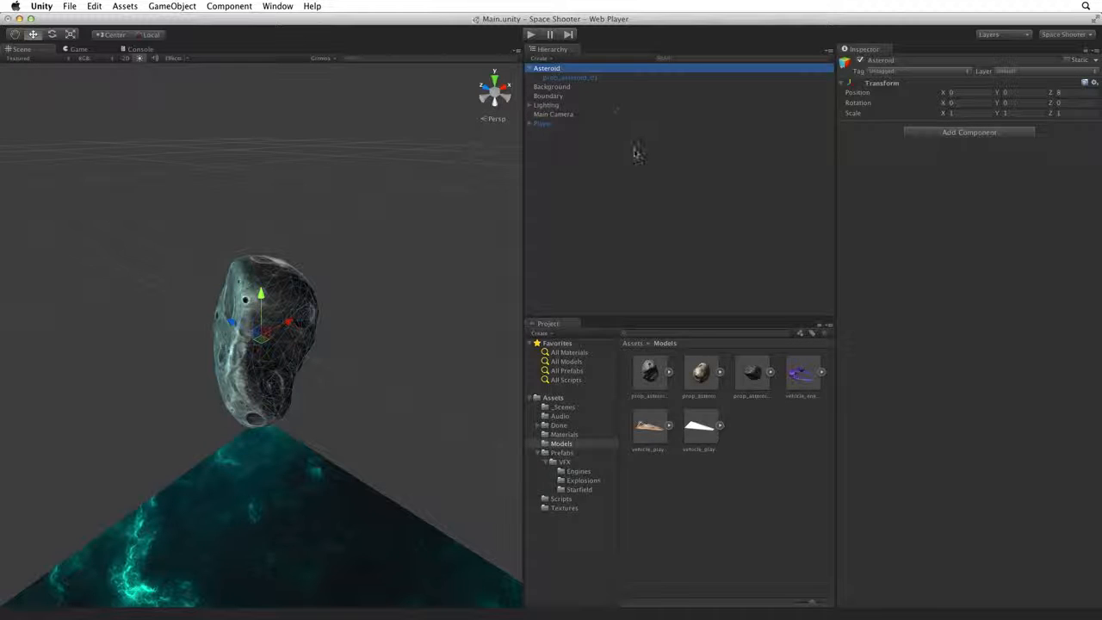
pyautogui.click(970, 131)
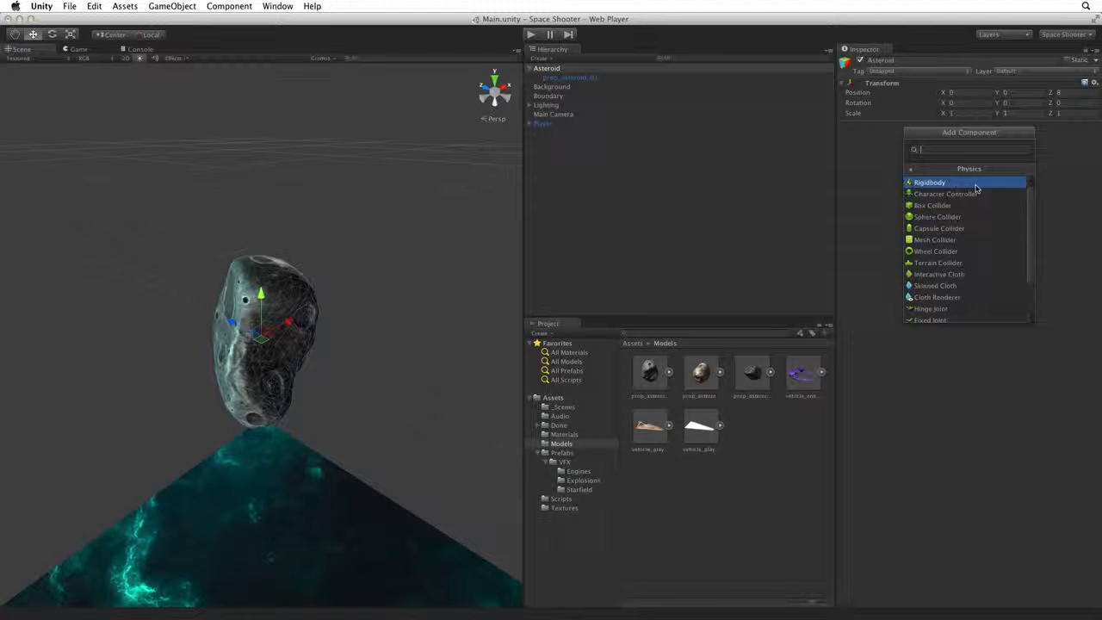
pyautogui.click(929, 181)
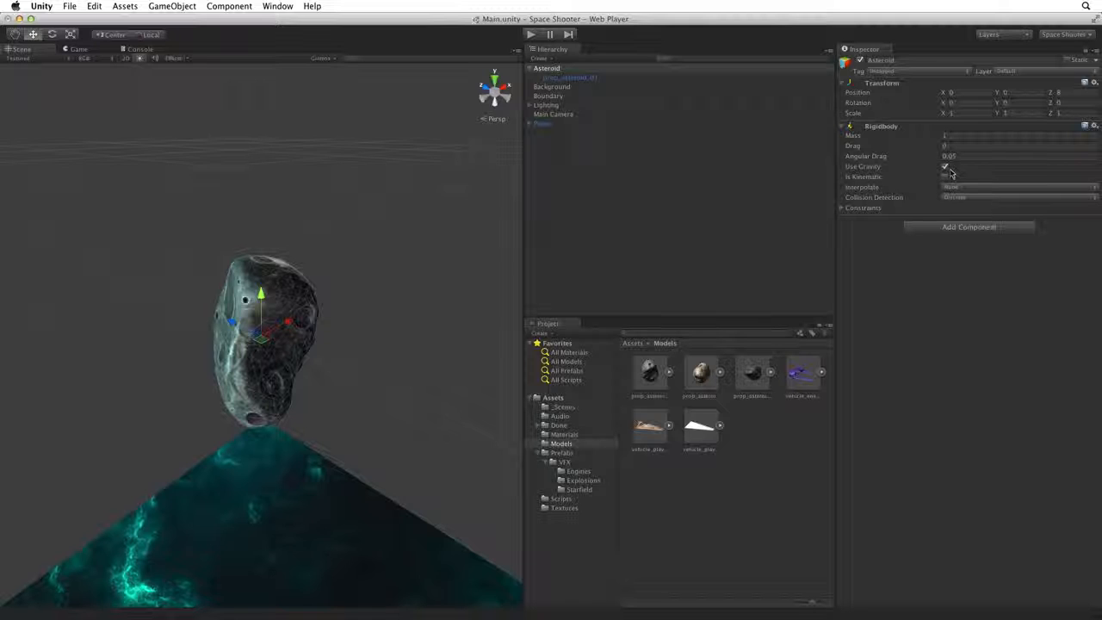
pyautogui.click(945, 167)
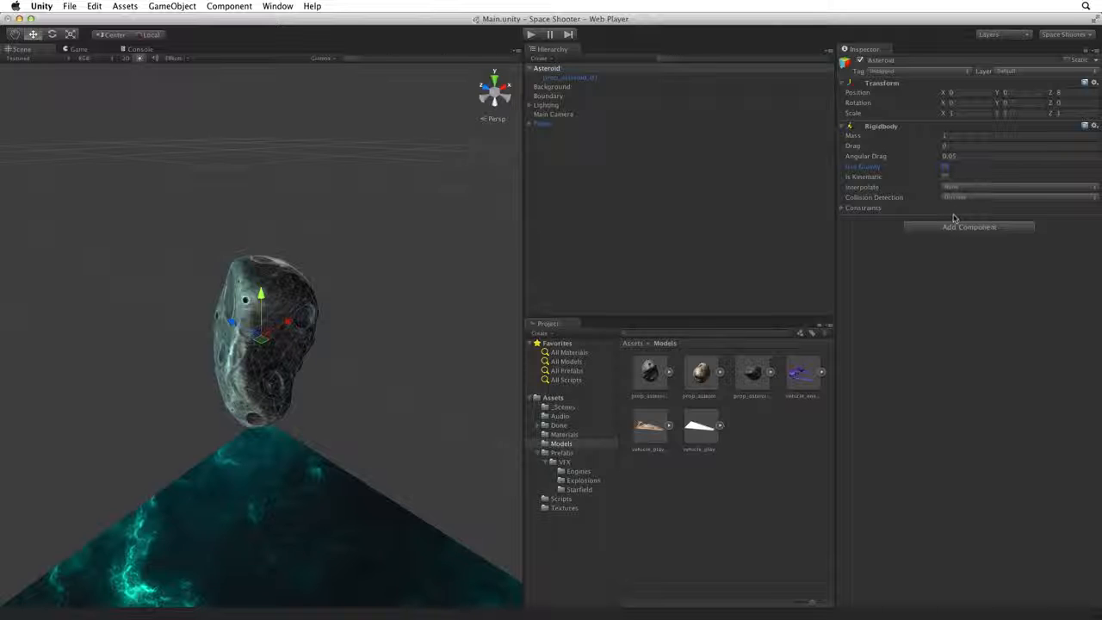
# Step: Add a Capsule Collider to the Asteroid and resize its radius and height around the rock
pyautogui.click(970, 227)
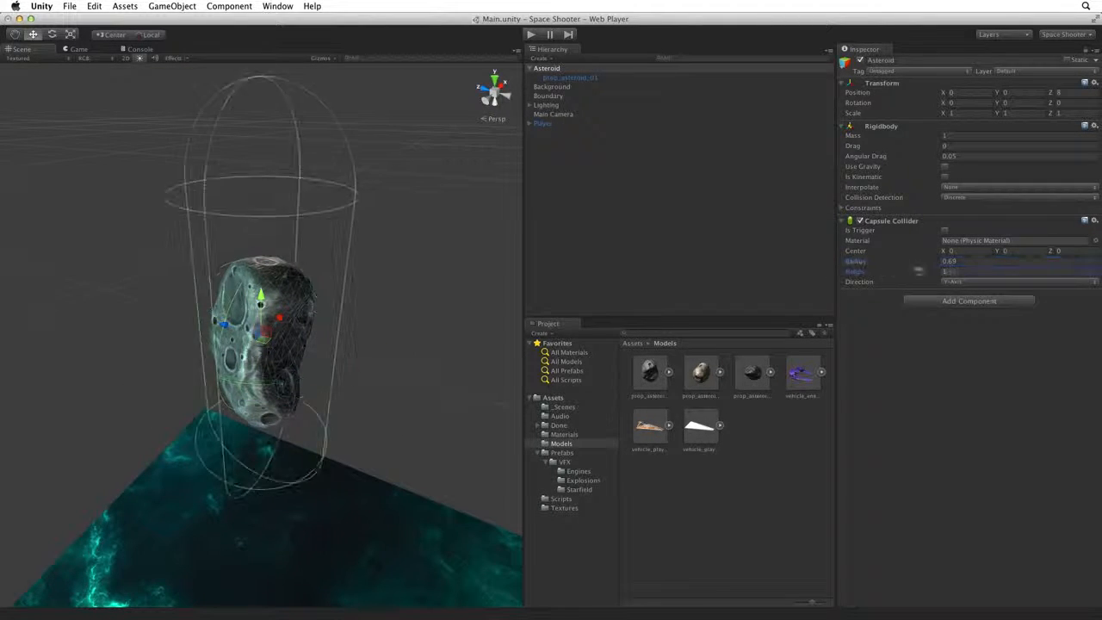
pyautogui.click(991, 271)
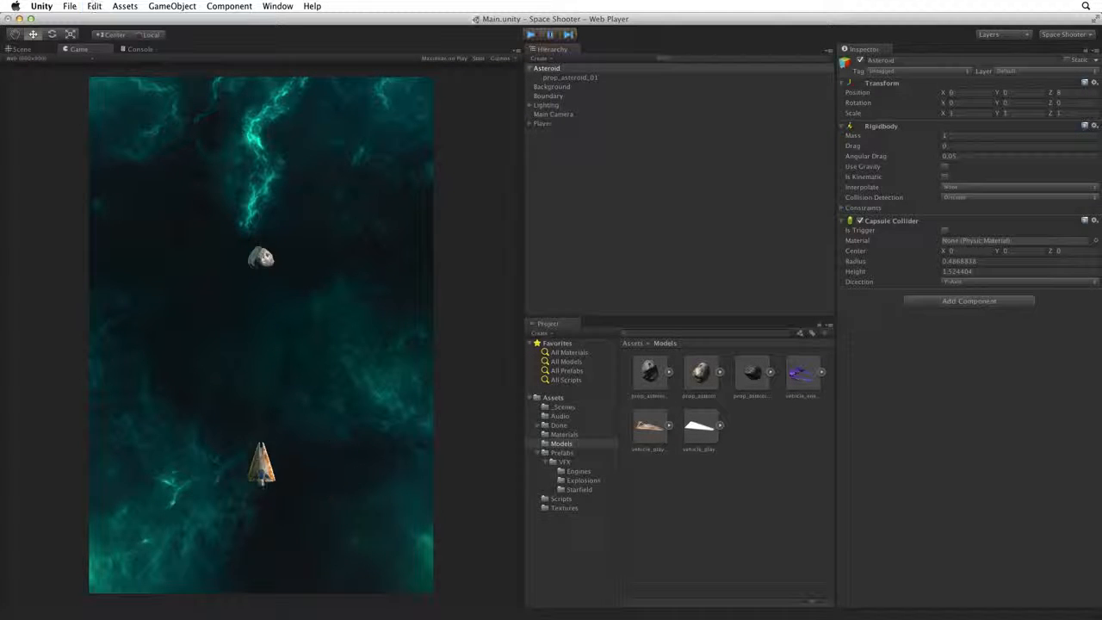
# Step: Stop the play test after viewing the asteroid above the player ship
pyautogui.click(531, 34)
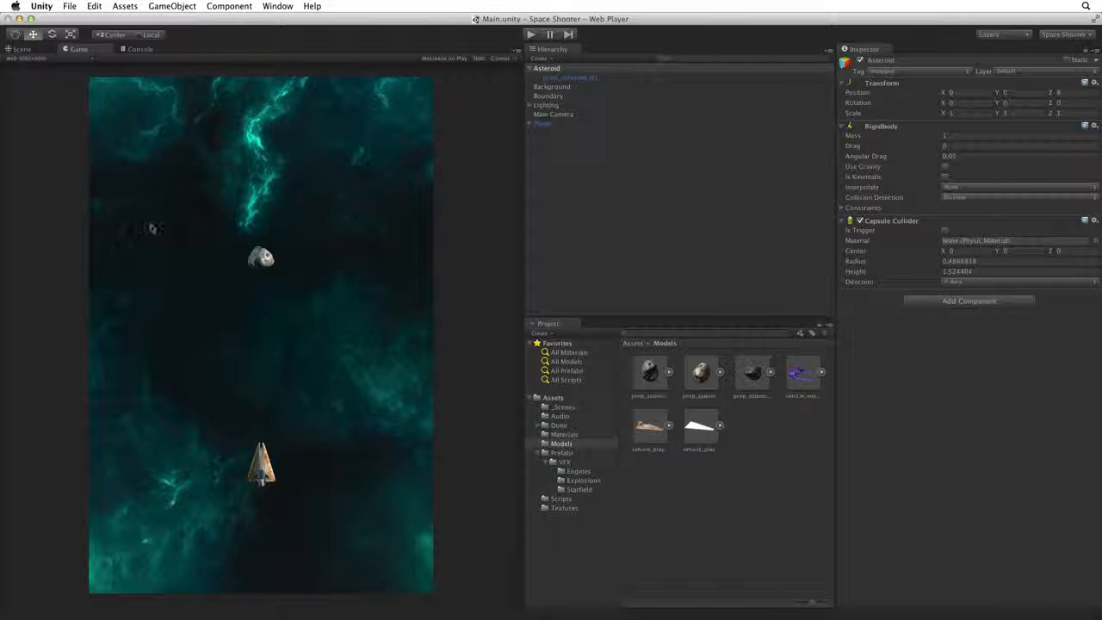
# Step: Create a new script named RandomRotator and attach it to the Asteroid
pyautogui.click(968, 301)
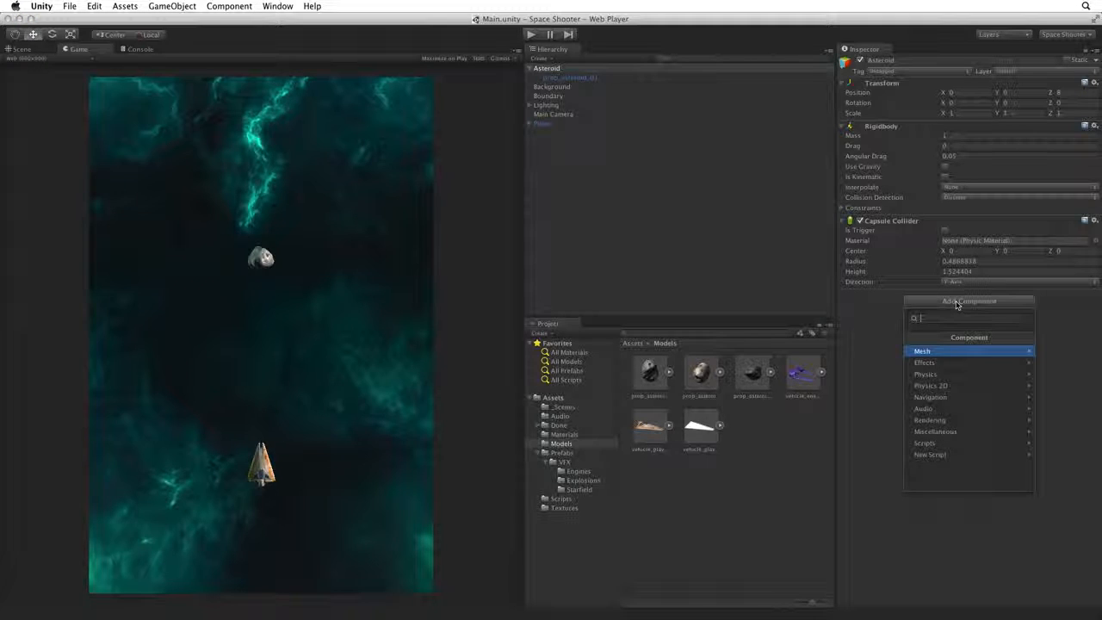
pyautogui.moveTo(930, 455)
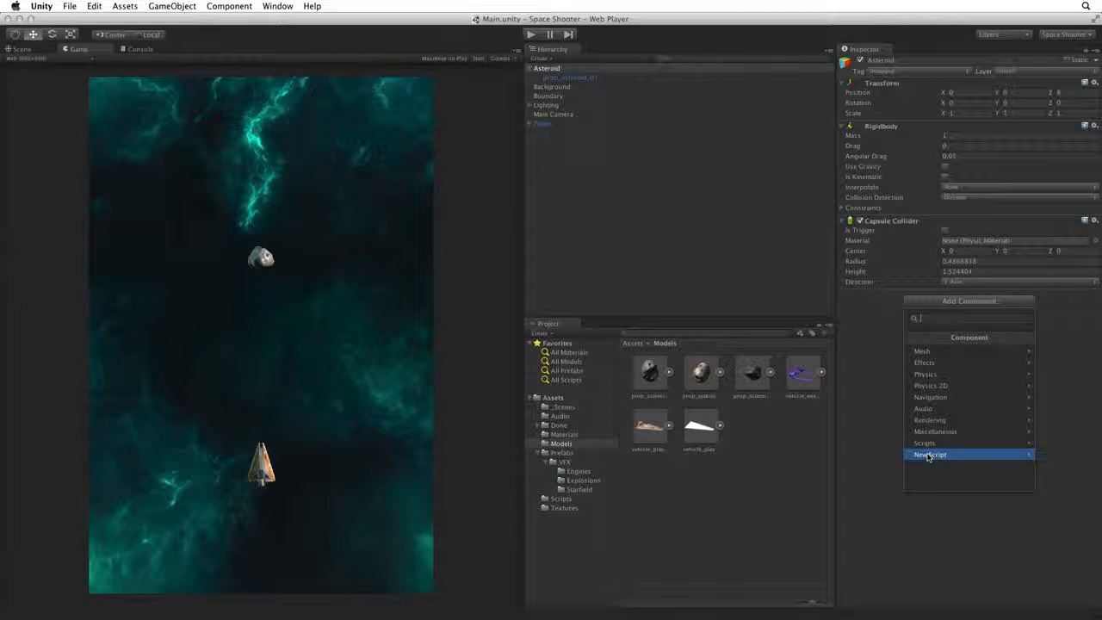
pyautogui.click(930, 455)
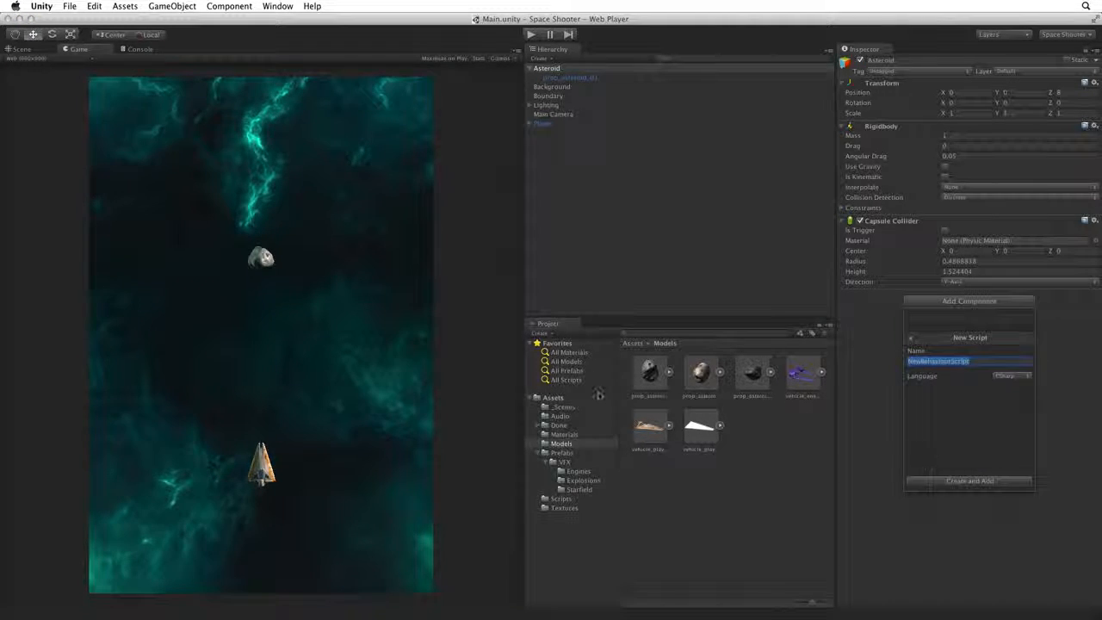
pyautogui.write('RandomRotator')
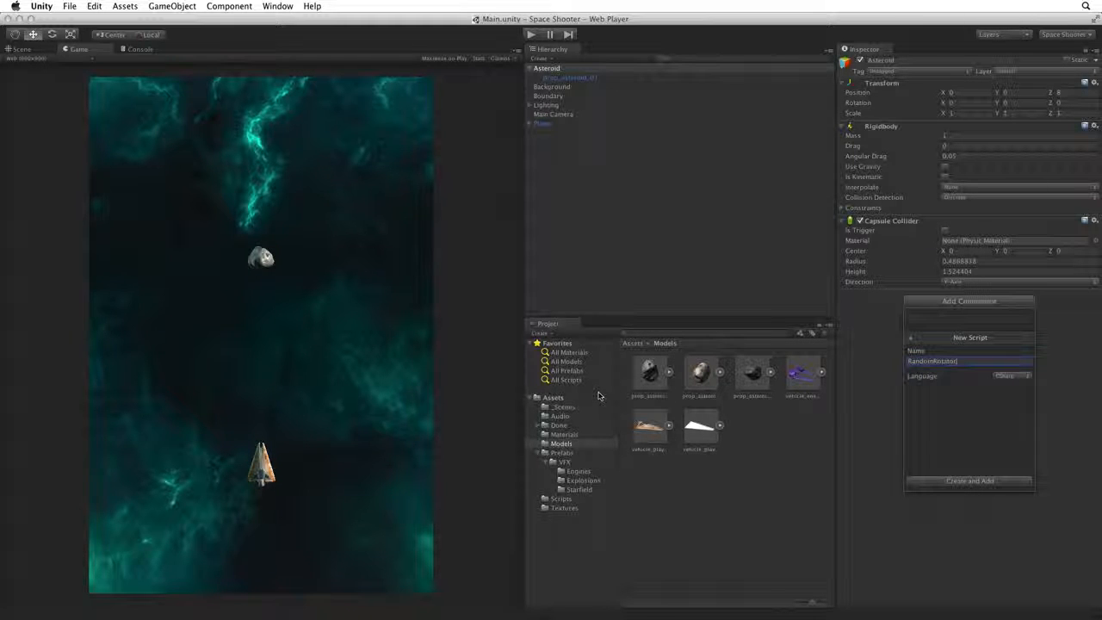
pyautogui.click(969, 481)
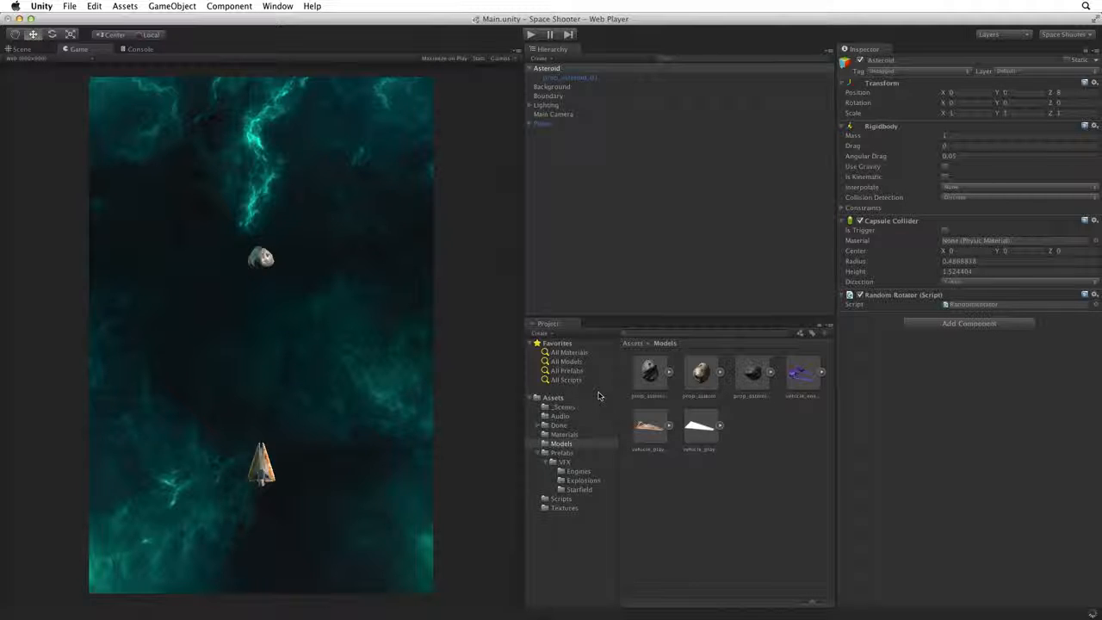
# Step: Move RandomRotator into the Scripts folder and open it for editing
pyautogui.click(552, 397)
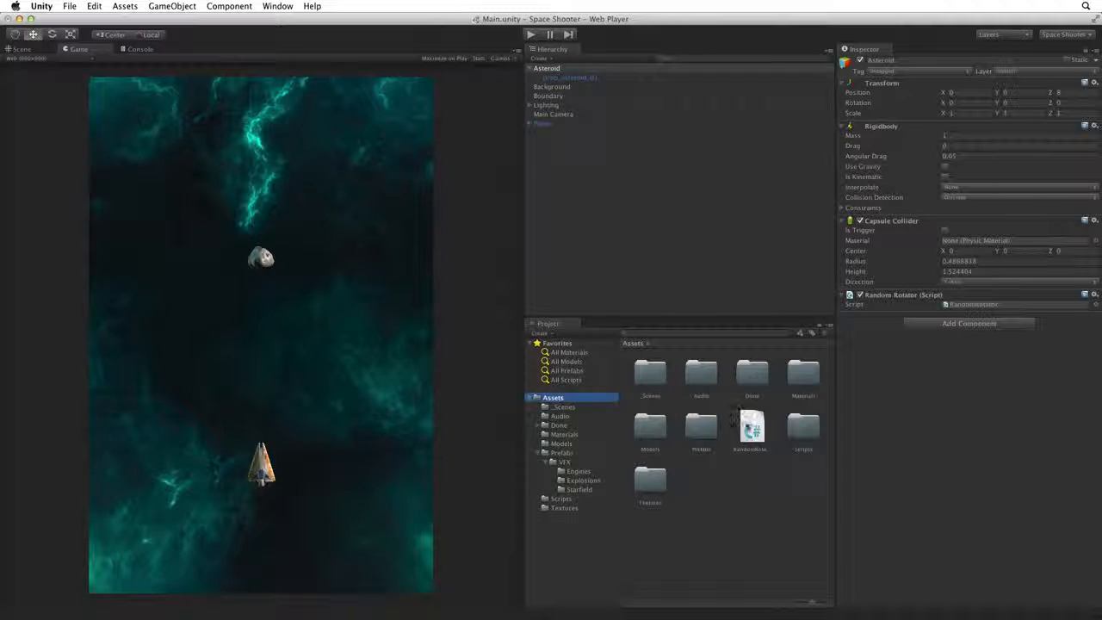
pyautogui.click(751, 428)
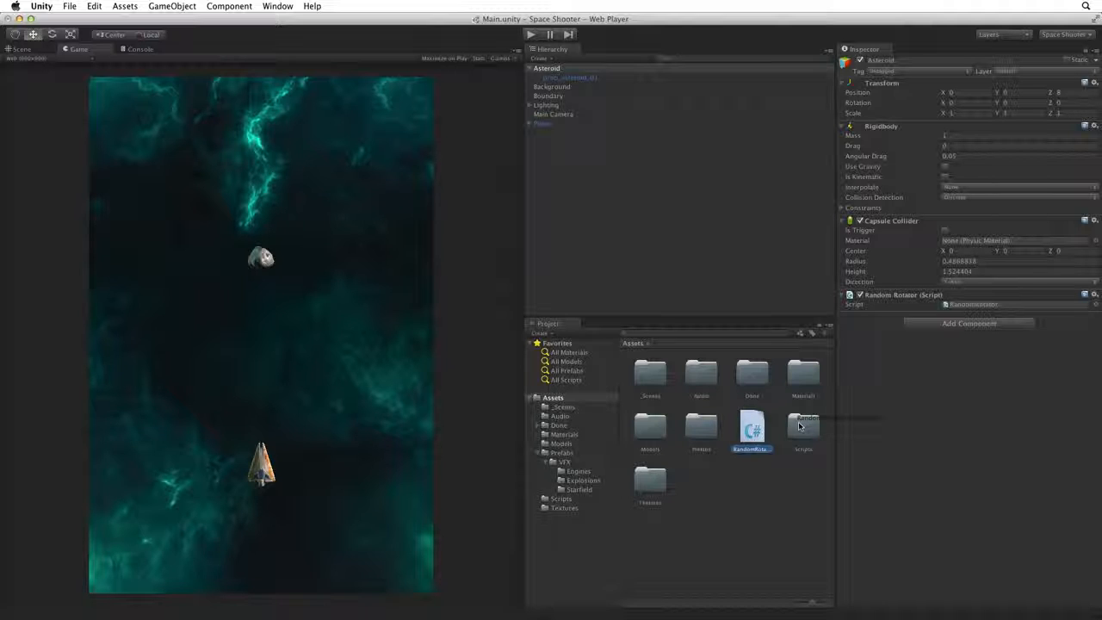
pyautogui.doubleClick(803, 431)
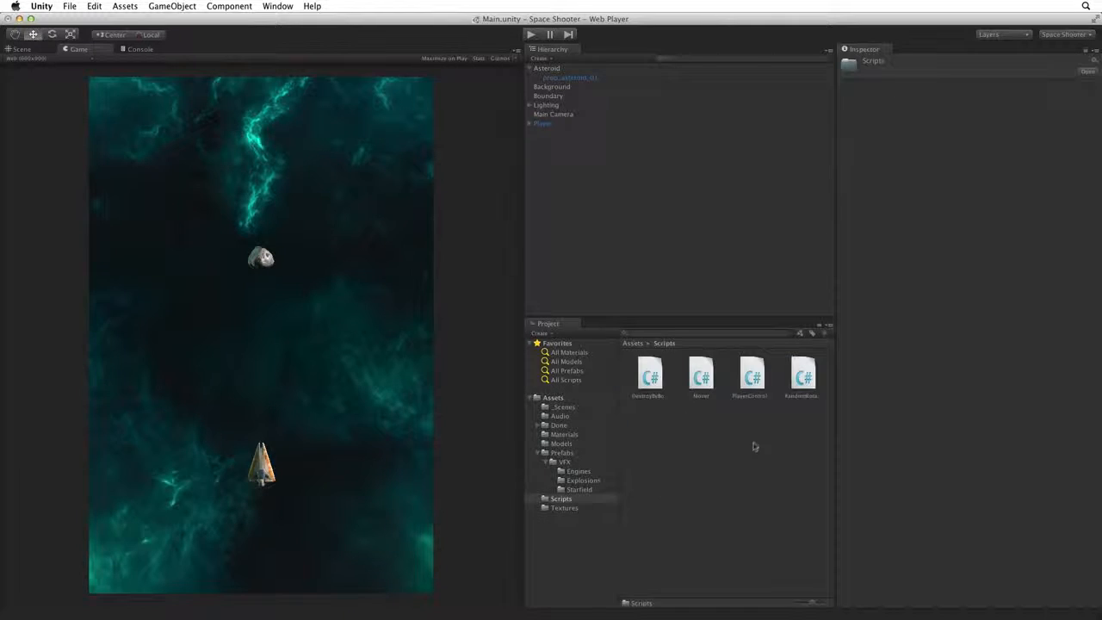
pyautogui.click(802, 376)
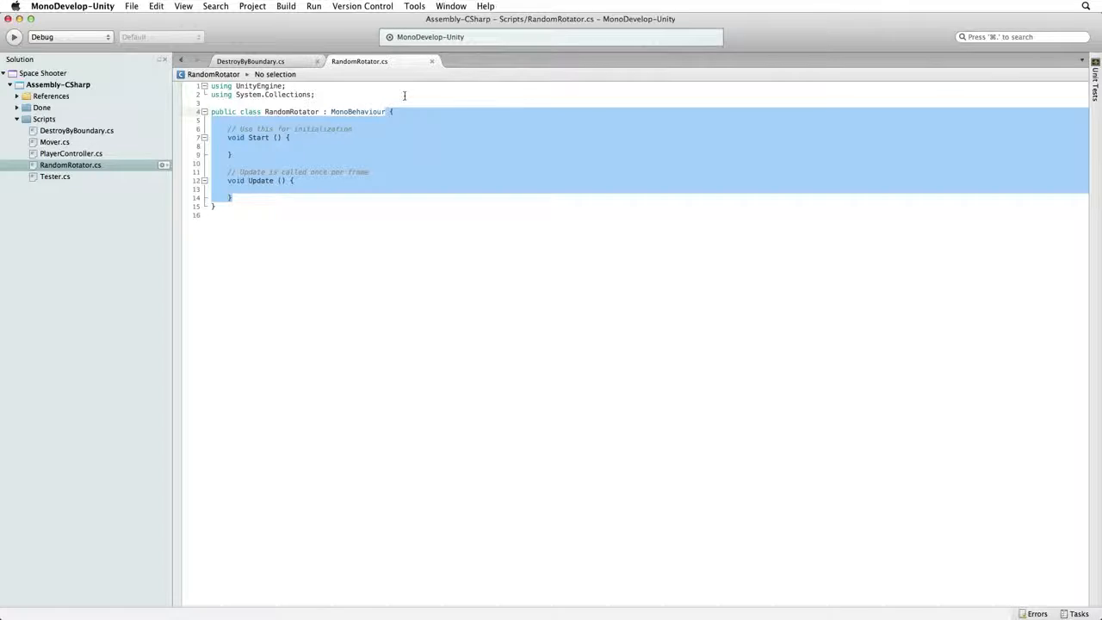
# Step: Declare a public float variable named tumble in RandomRotator
pyautogui.write('public')
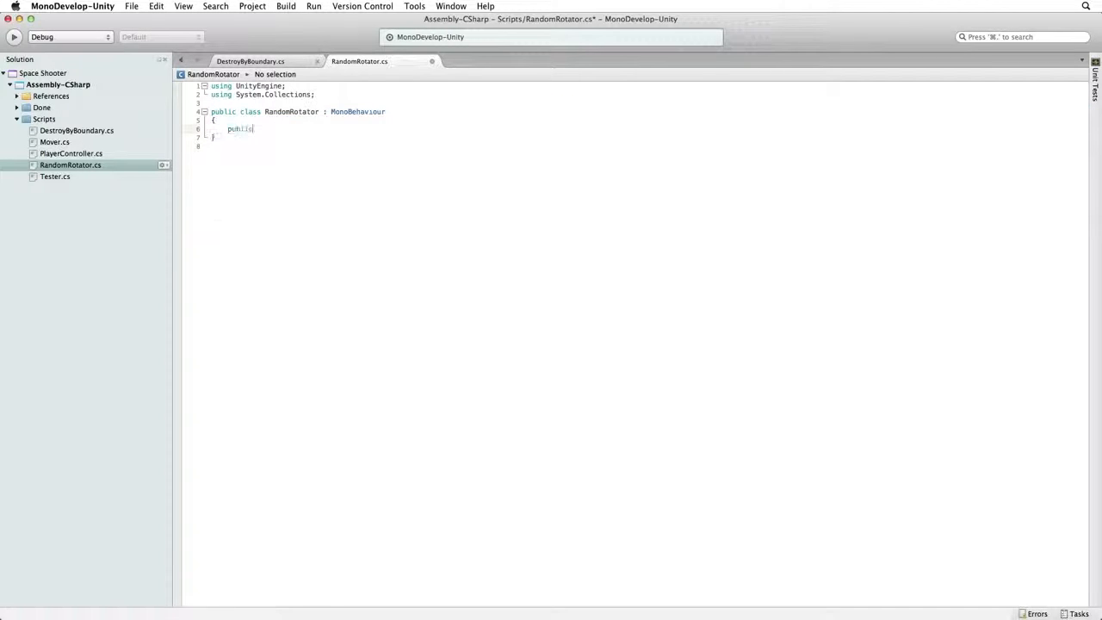
pyautogui.write('float')
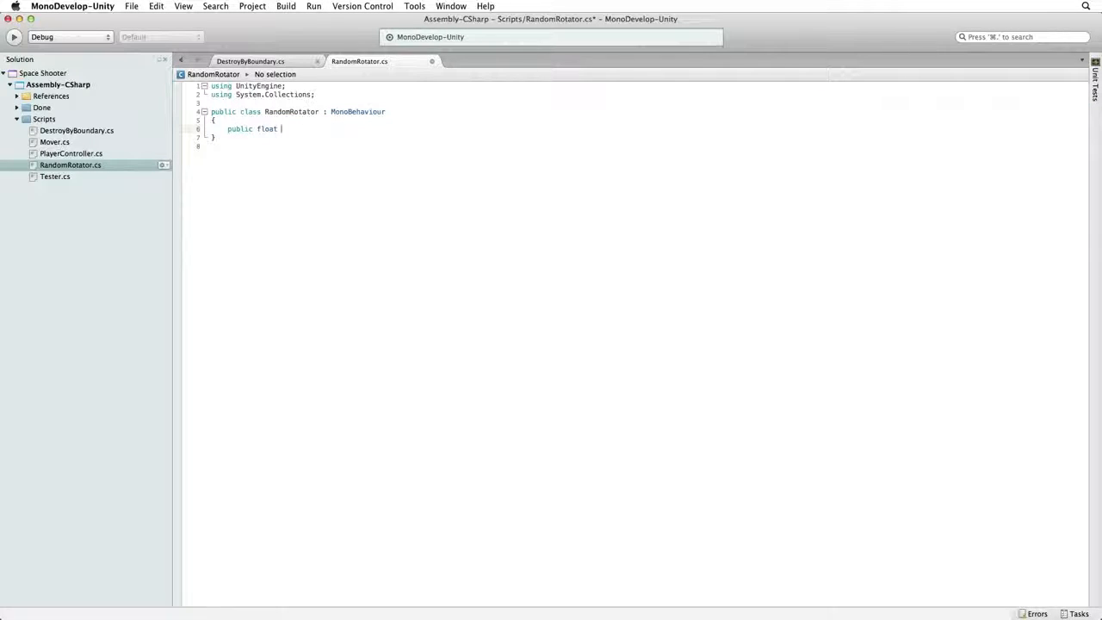
pyautogui.write('tumble;')
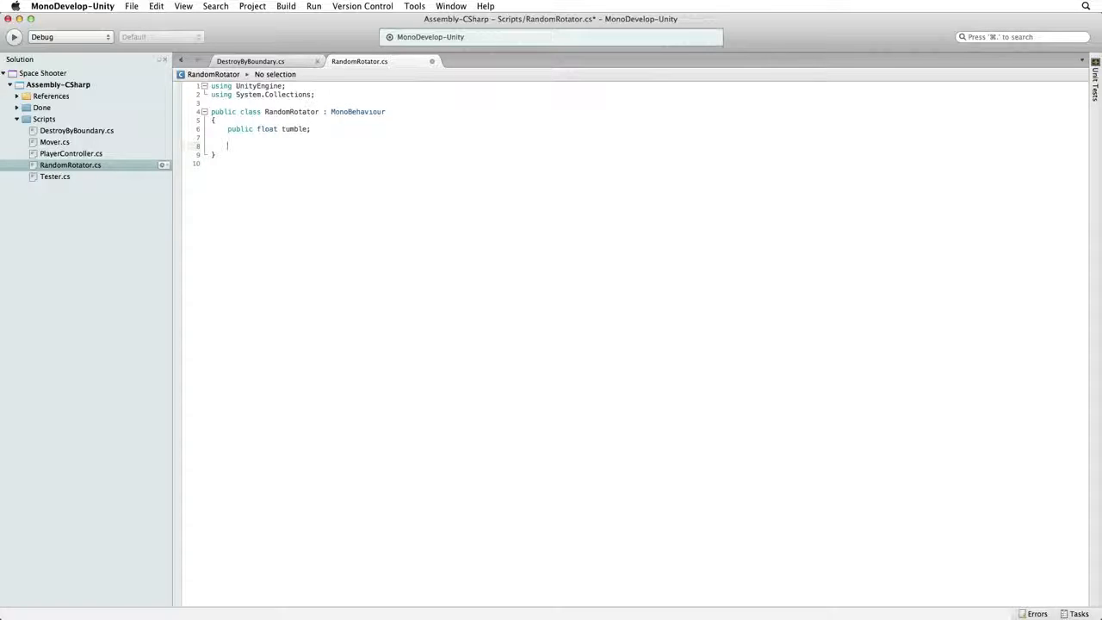
# Step: Write void Start() setting rigidbody.angularVelocity to Random, and select Random to look it up
pyautogui.write('void')
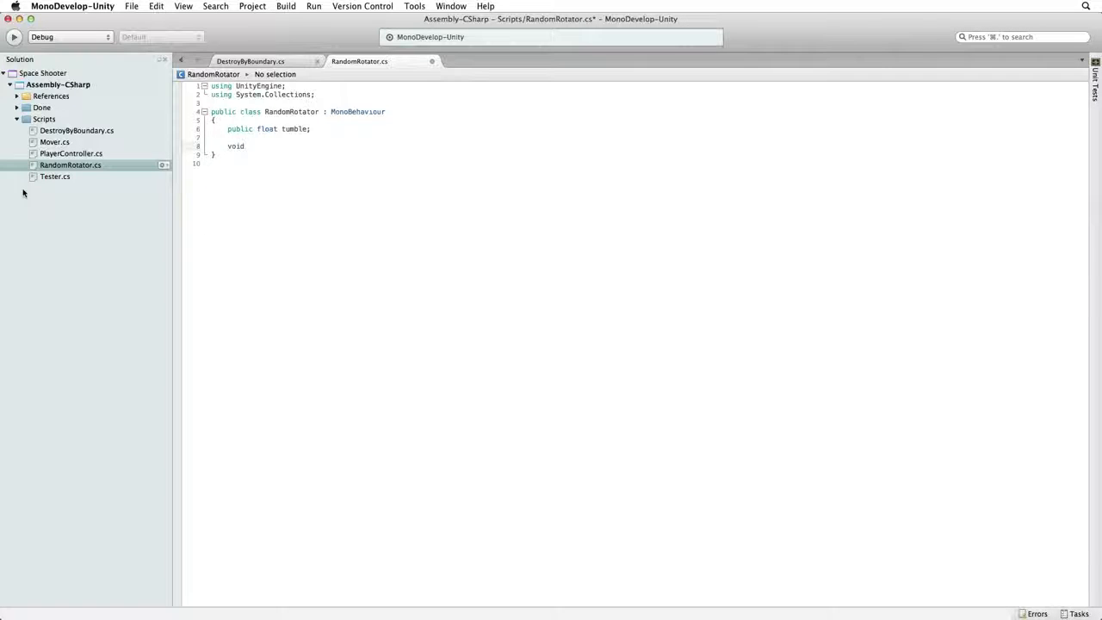
pyautogui.write('Start ()')
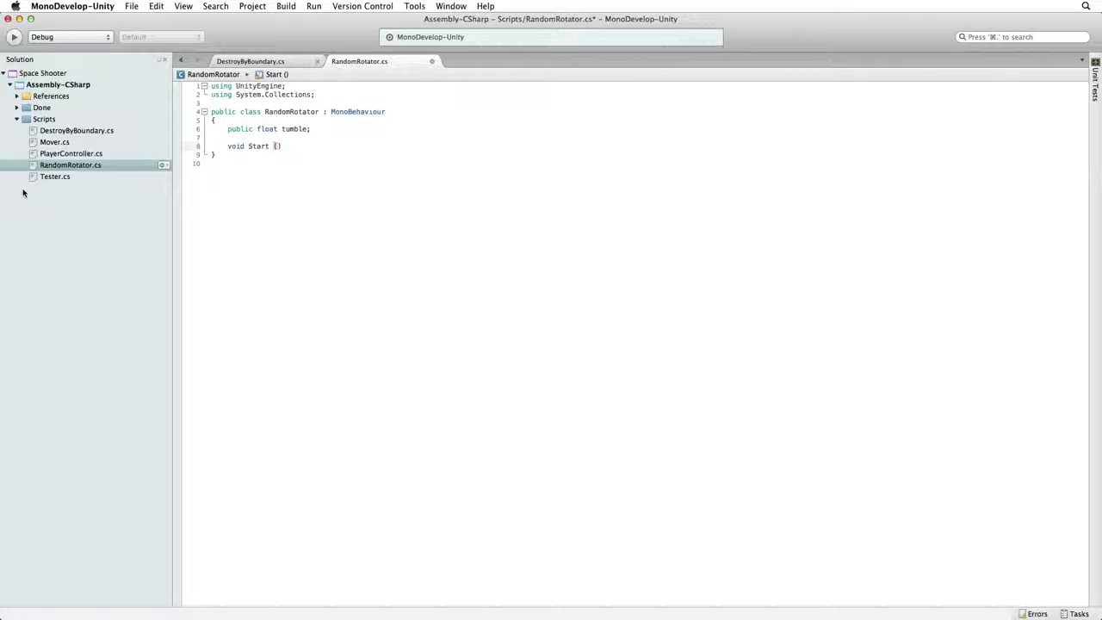
pyautogui.write('rigidbody')
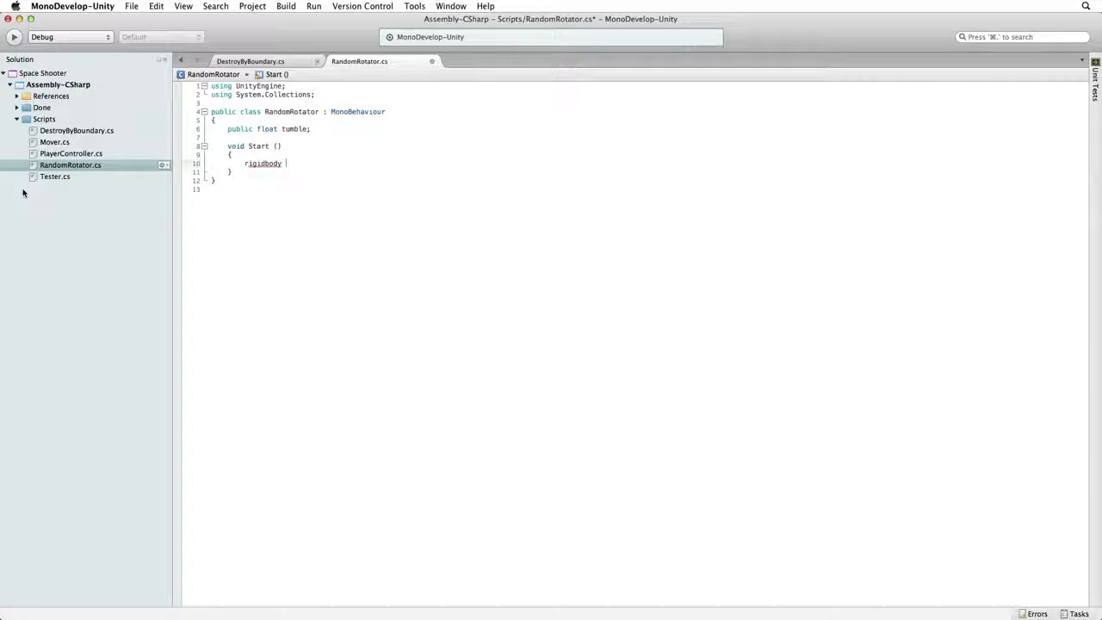
pyautogui.write('.angularVelocity')
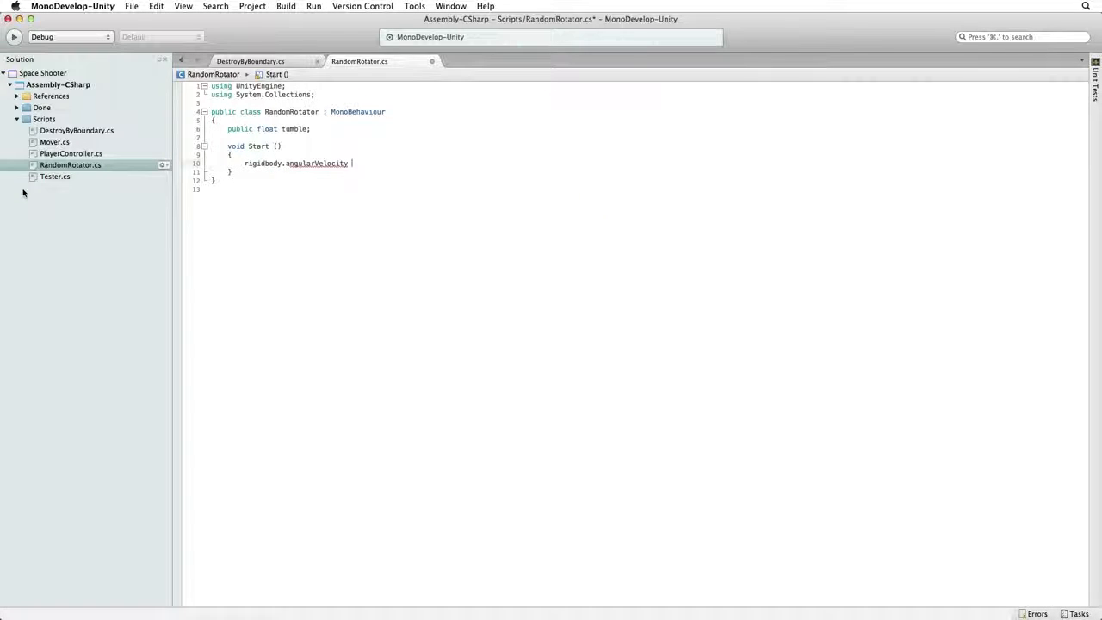
pyautogui.write('.')
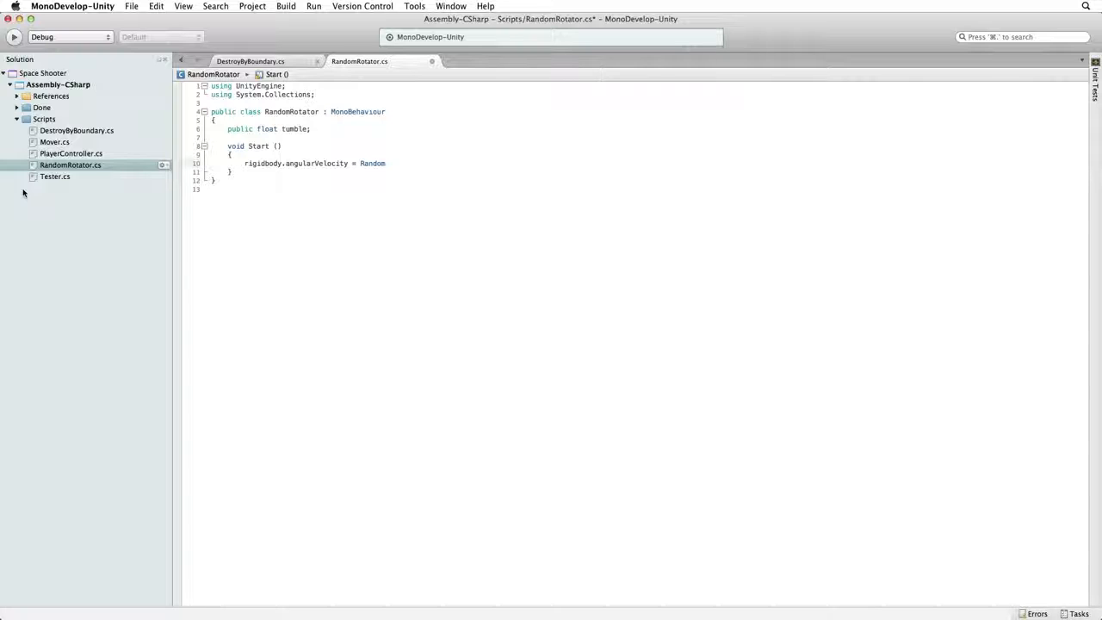
pyautogui.doubleClick(372, 162)
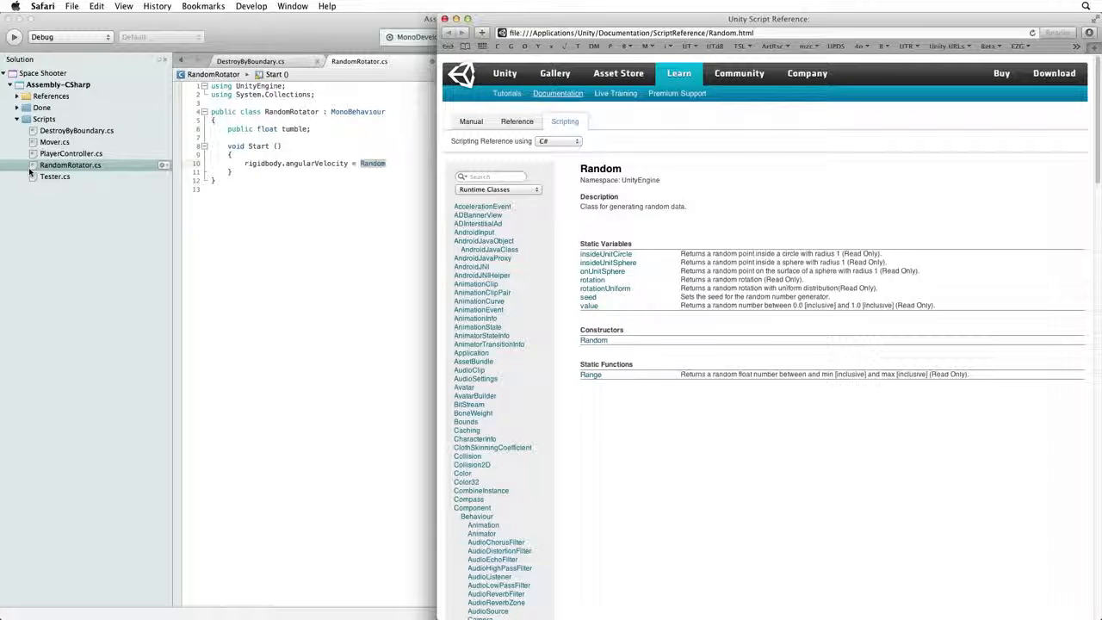
# Step: Open the Random.insideUnitSphere reference page and select insideUnitSphere in its example code
pyautogui.click(589, 305)
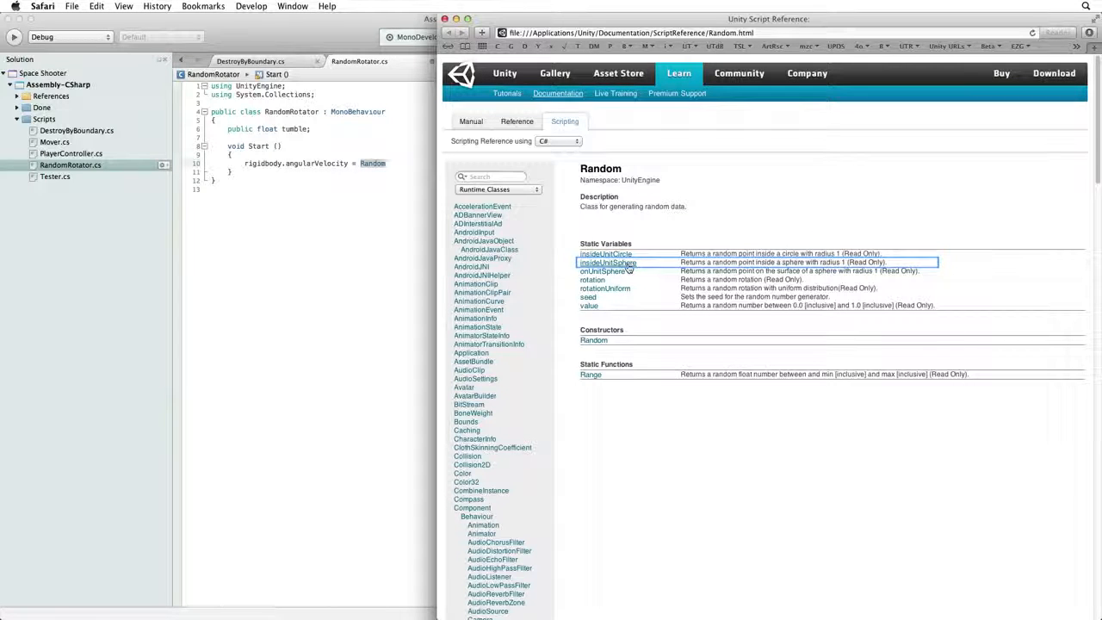
pyautogui.click(607, 262)
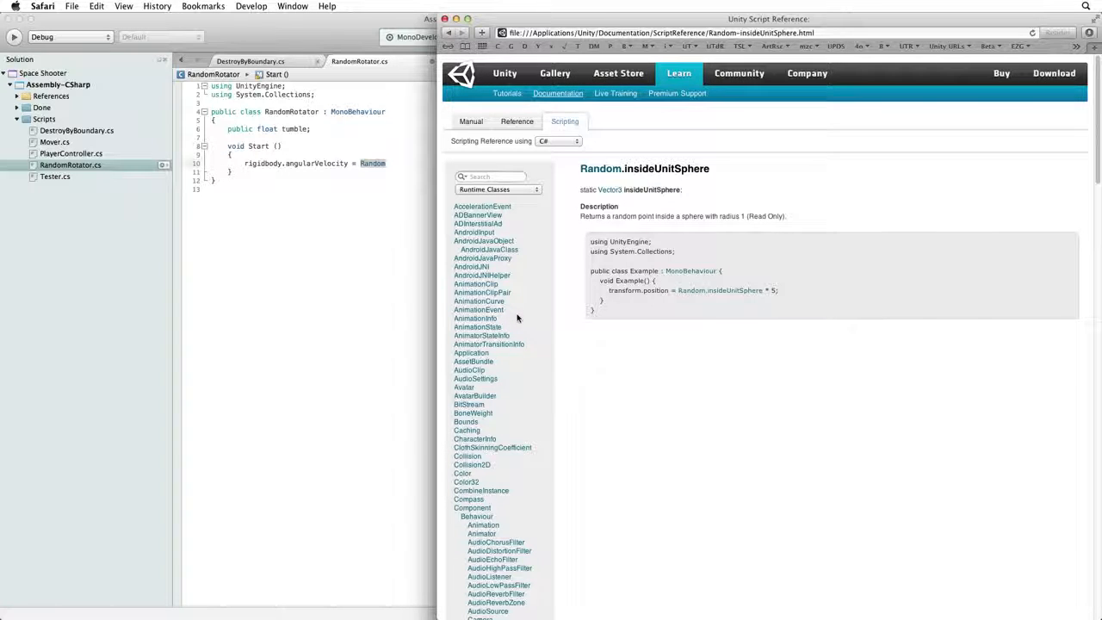
pyautogui.moveTo(788, 299)
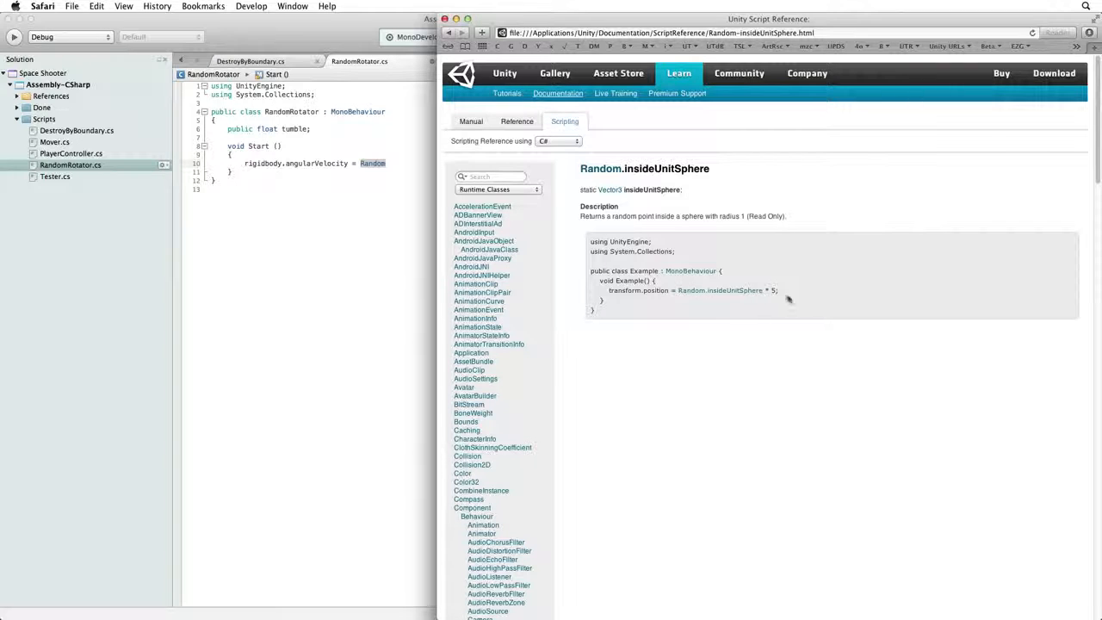
pyautogui.doubleClick(720, 291)
pyautogui.write('.insideUnitSphere * t')
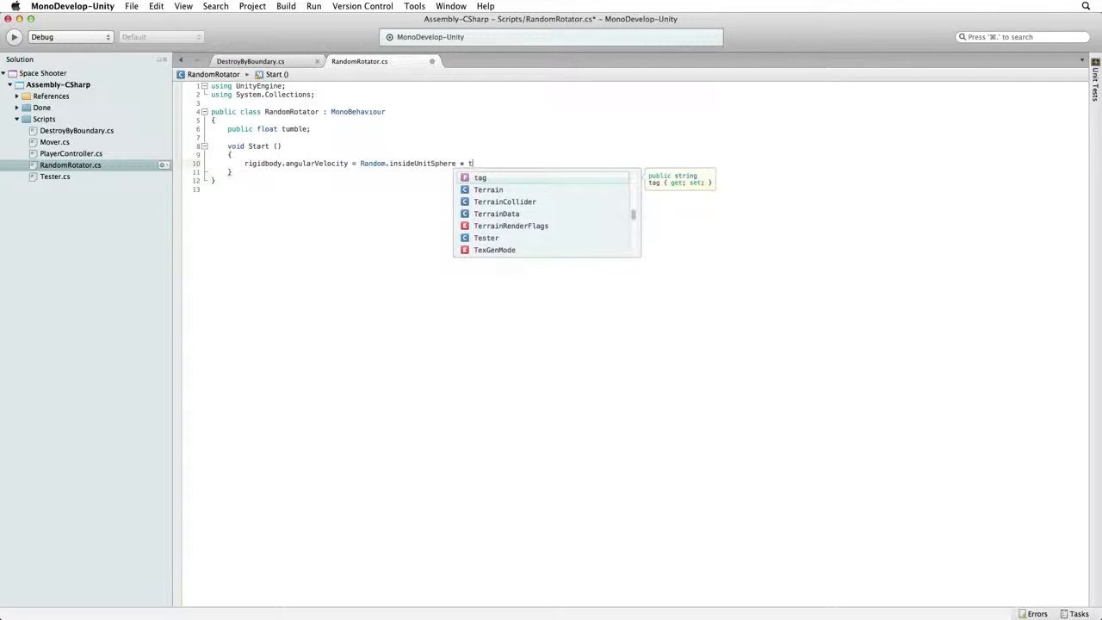
# Step: Finish the line as Random.insideUnitSphere * tumble;
pyautogui.write('umble')
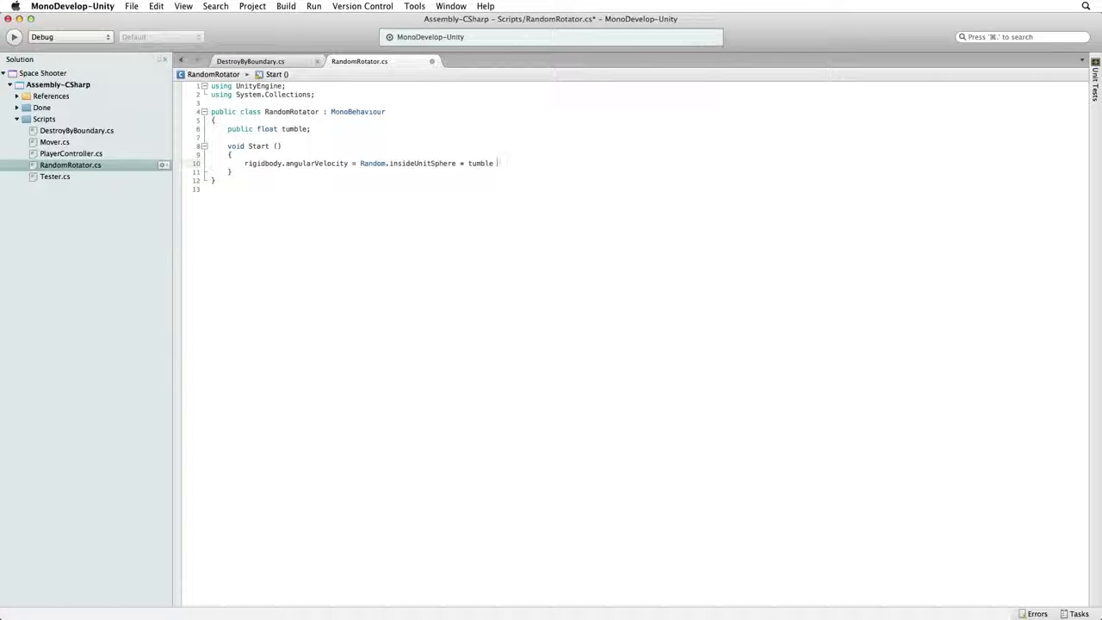
pyautogui.write(';')
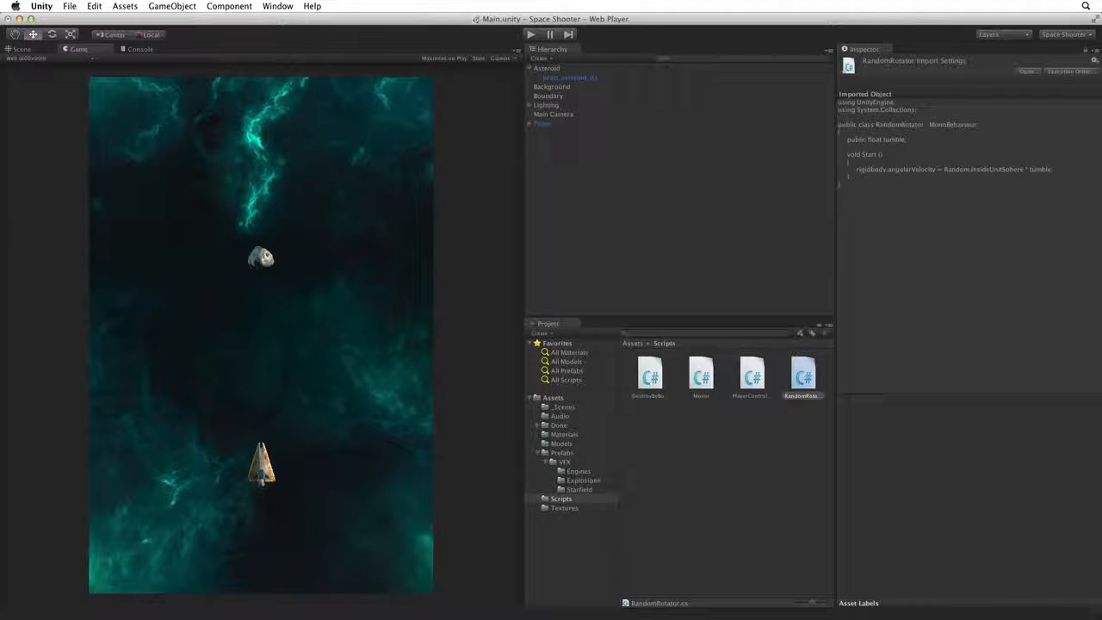
# Step: Select the Asteroid and run two play tests to watch it tumble, stopping each
pyautogui.click(547, 68)
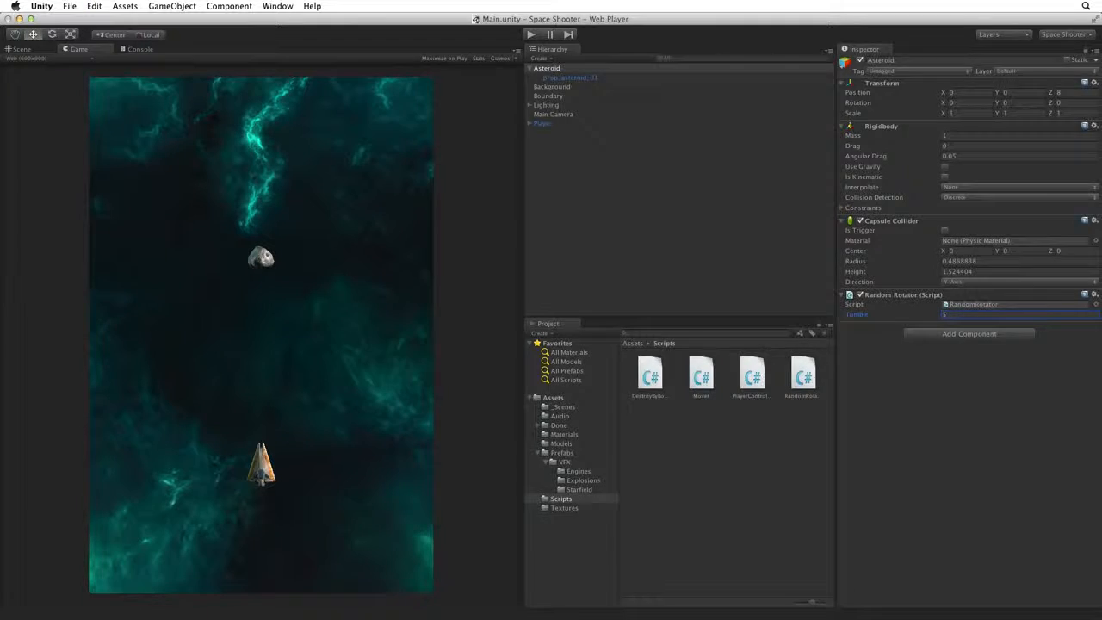
pyautogui.click(529, 34)
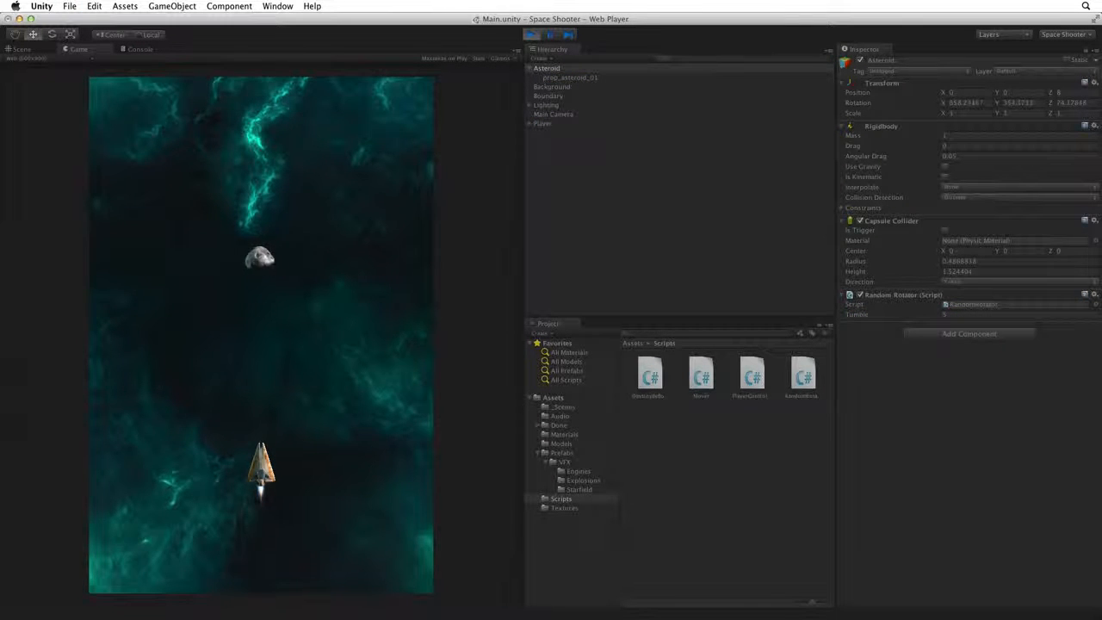
pyautogui.click(530, 34)
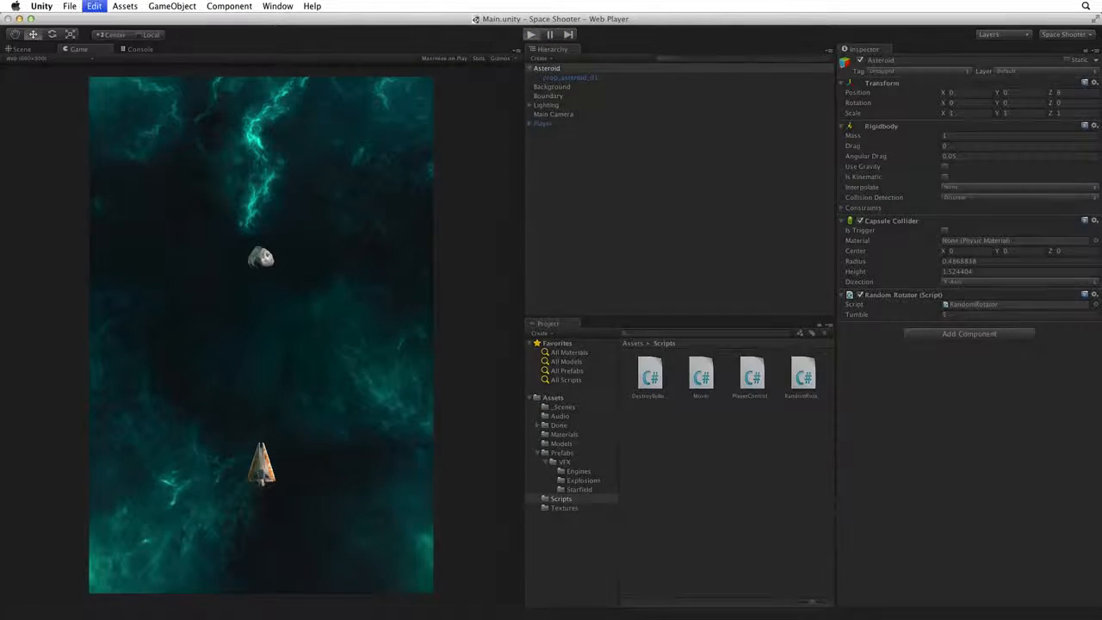
pyautogui.click(530, 35)
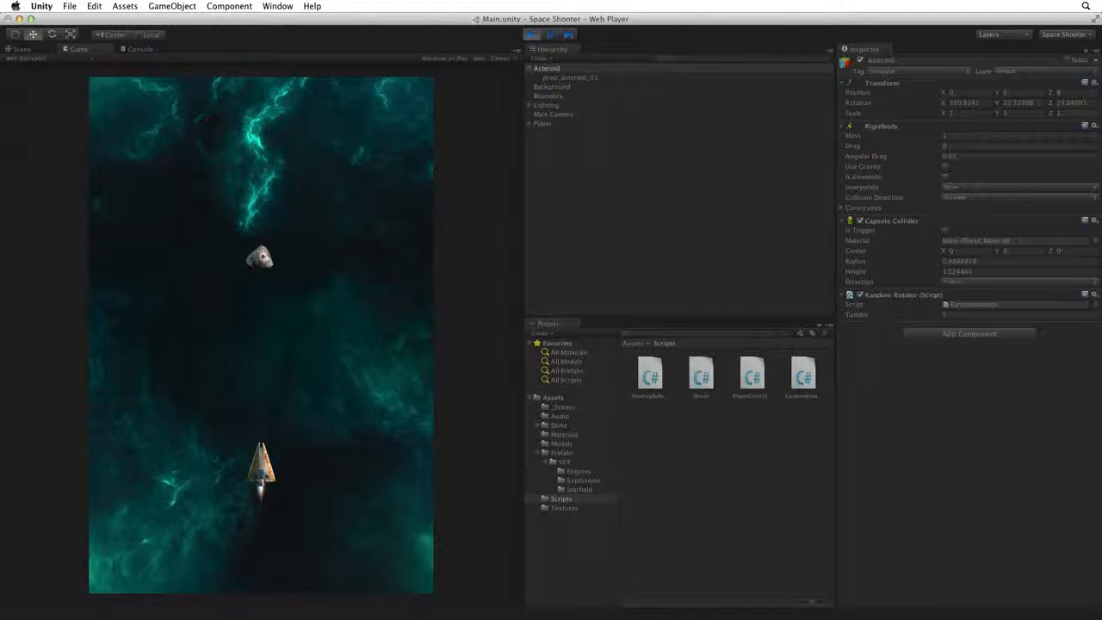
pyautogui.click(949, 156)
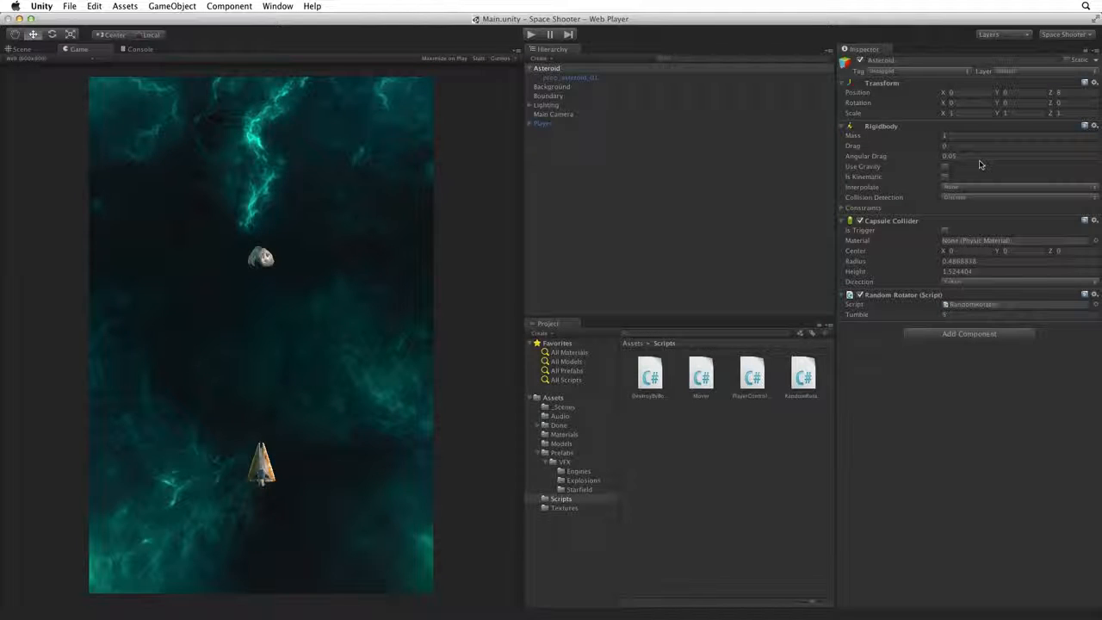
# Step: Run the game, watch the asteroid tumble in the Scene view, then stop Play mode
pyautogui.click(1016, 156)
pyautogui.write('0')
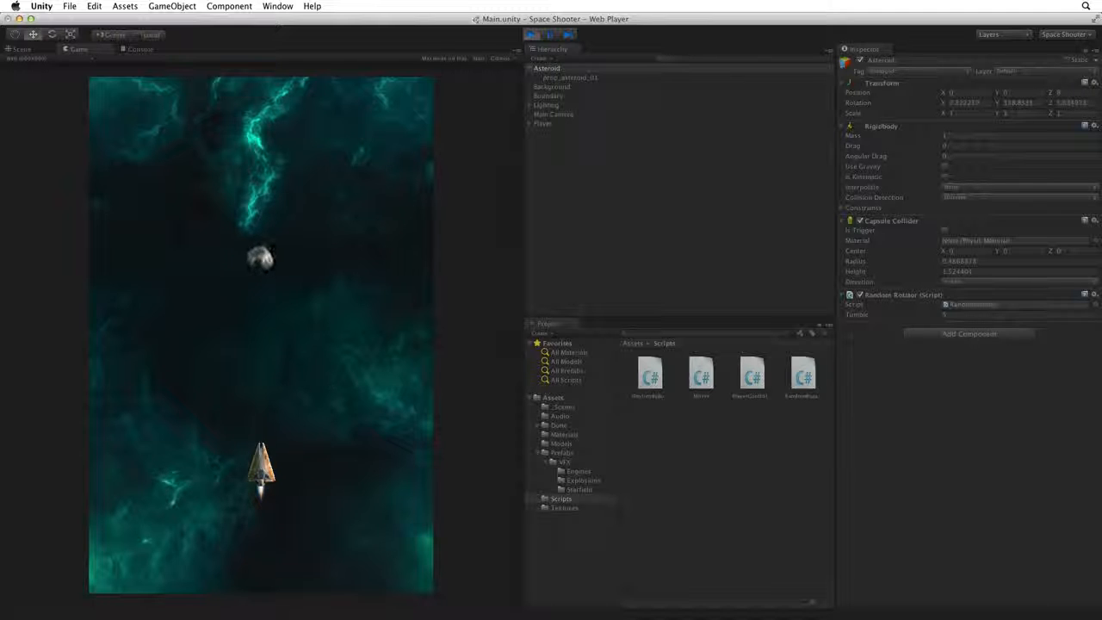
pyautogui.click(531, 34)
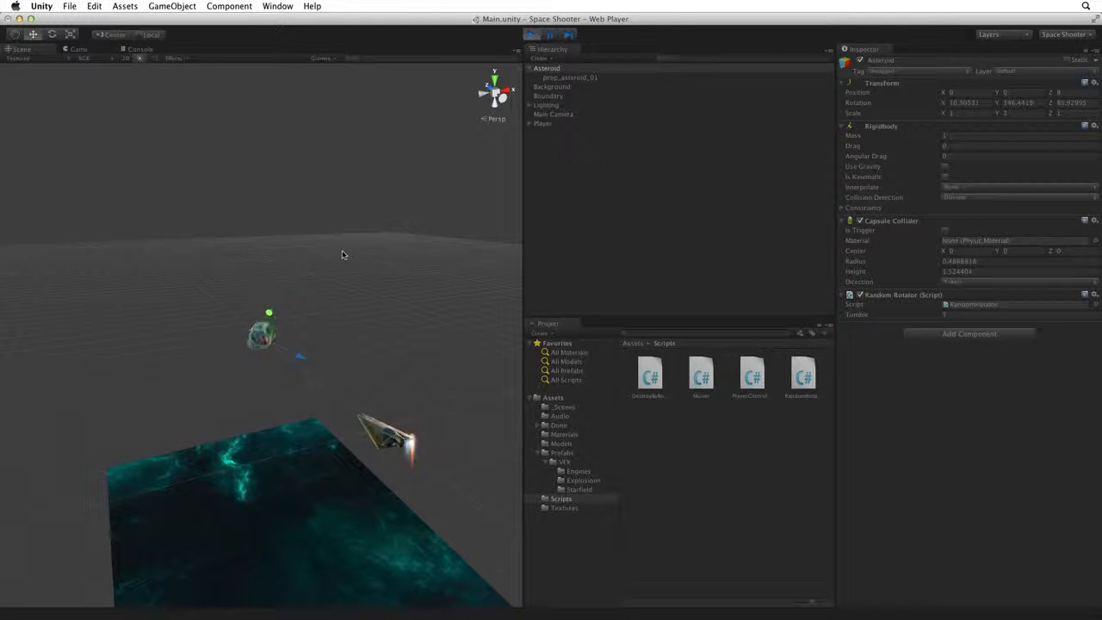
pyautogui.click(532, 33)
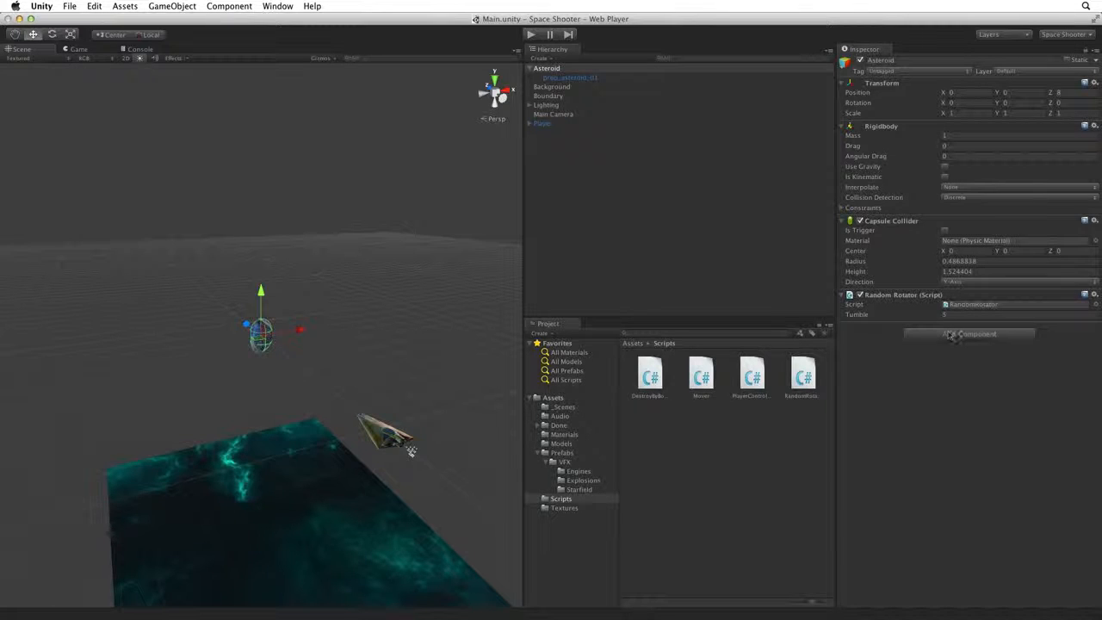
# Step: Create and attach a DestroyByContact script via Add Component > New Script, then open it
pyautogui.click(970, 334)
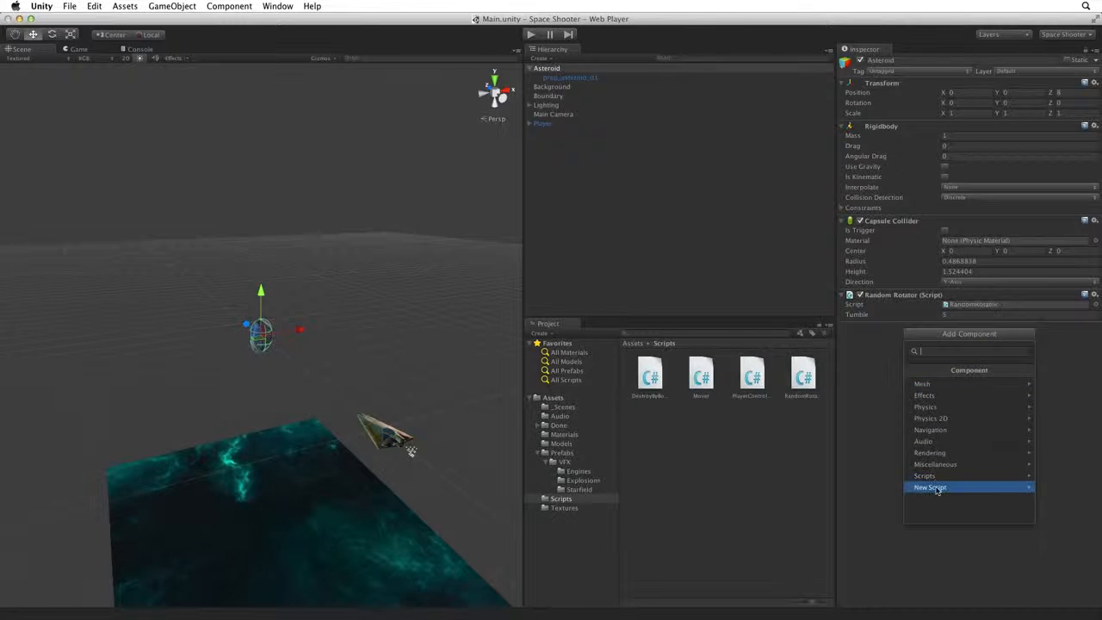
pyautogui.click(930, 487)
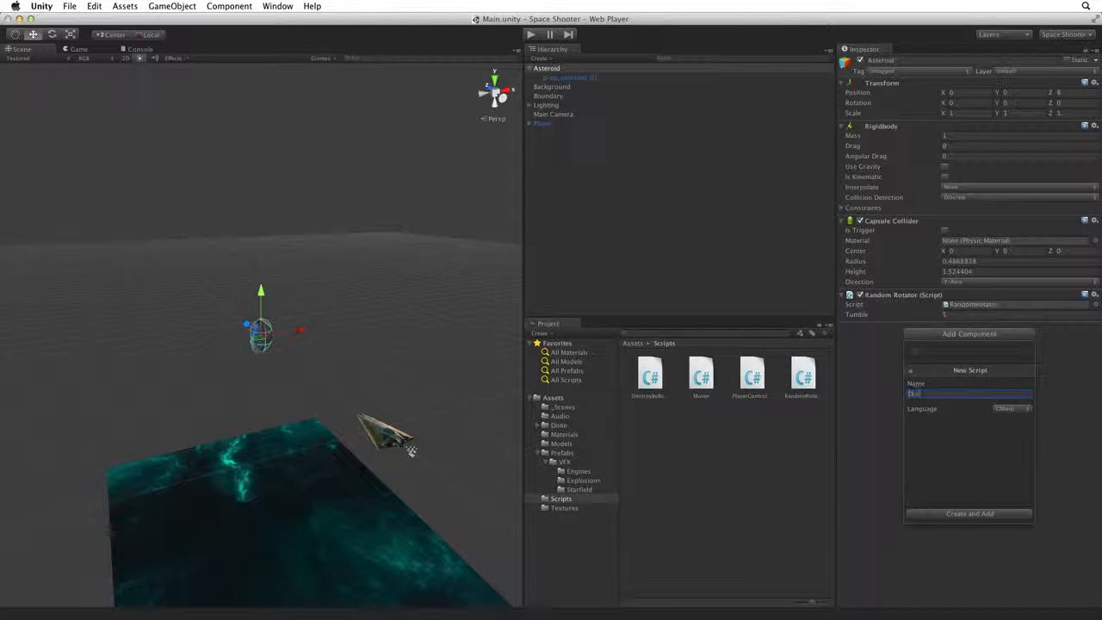
pyautogui.write('DestroyByContact')
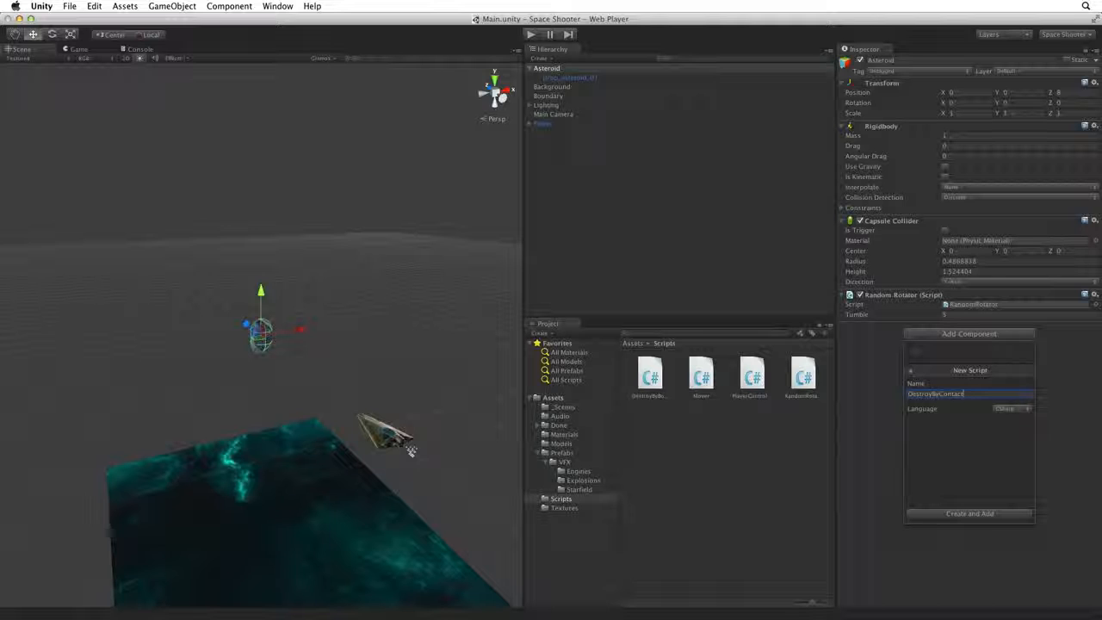
pyautogui.click(970, 513)
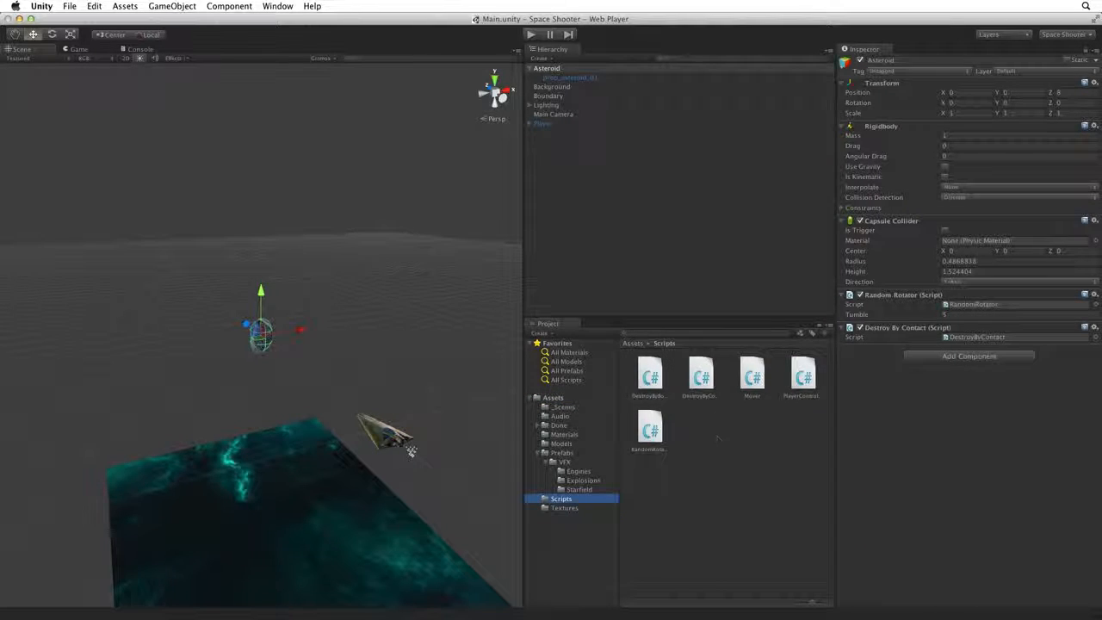
pyautogui.doubleClick(650, 371)
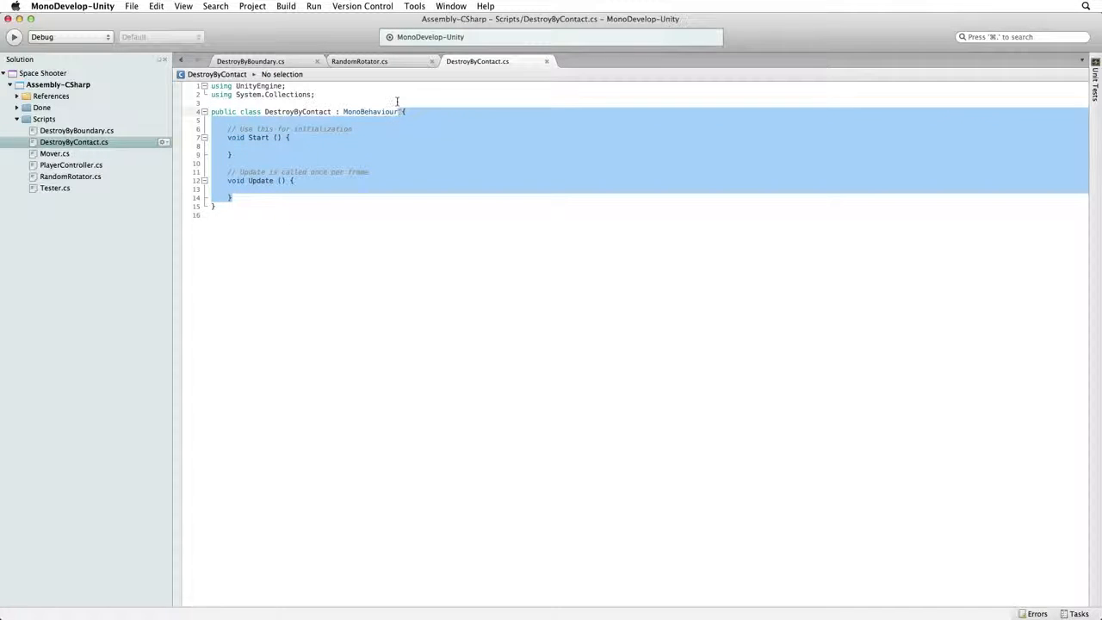
# Step: Delete the default Start and Update methods and search the reference for 'trigger'
pyautogui.press('Delete')
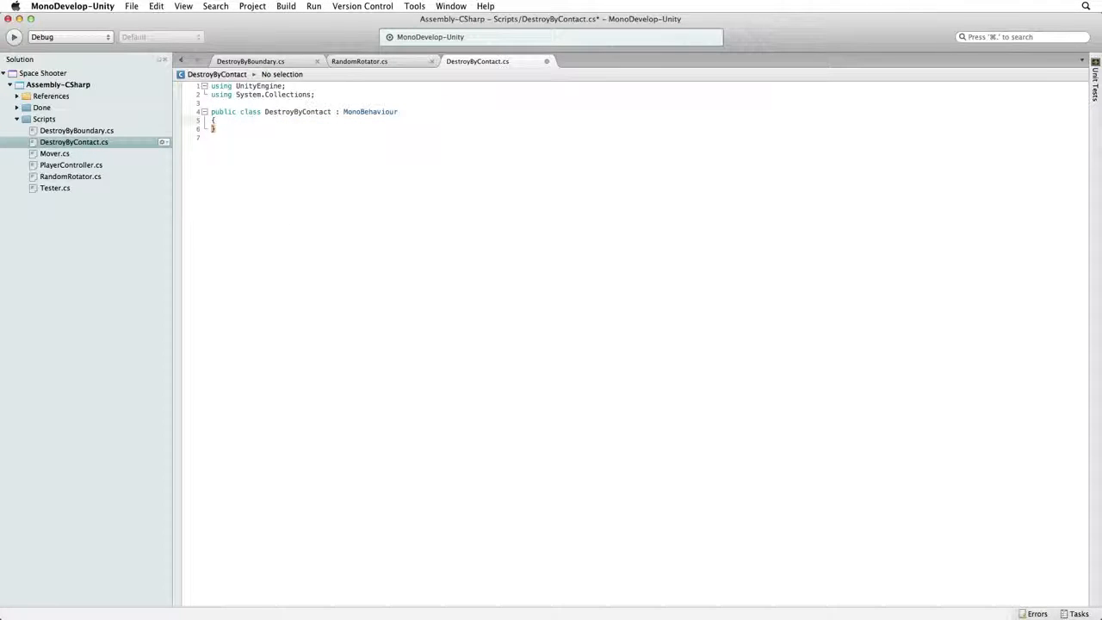
pyautogui.write('trigger')
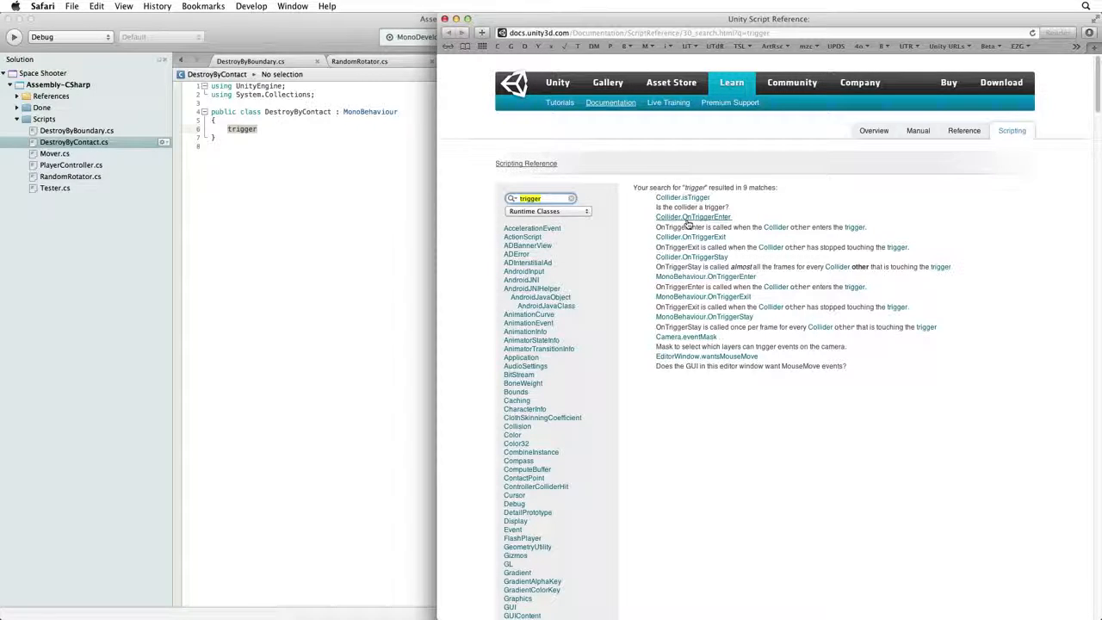
# Step: Open the Collider.OnTriggerEnter page from the 'trigger' search results
pyautogui.click(693, 217)
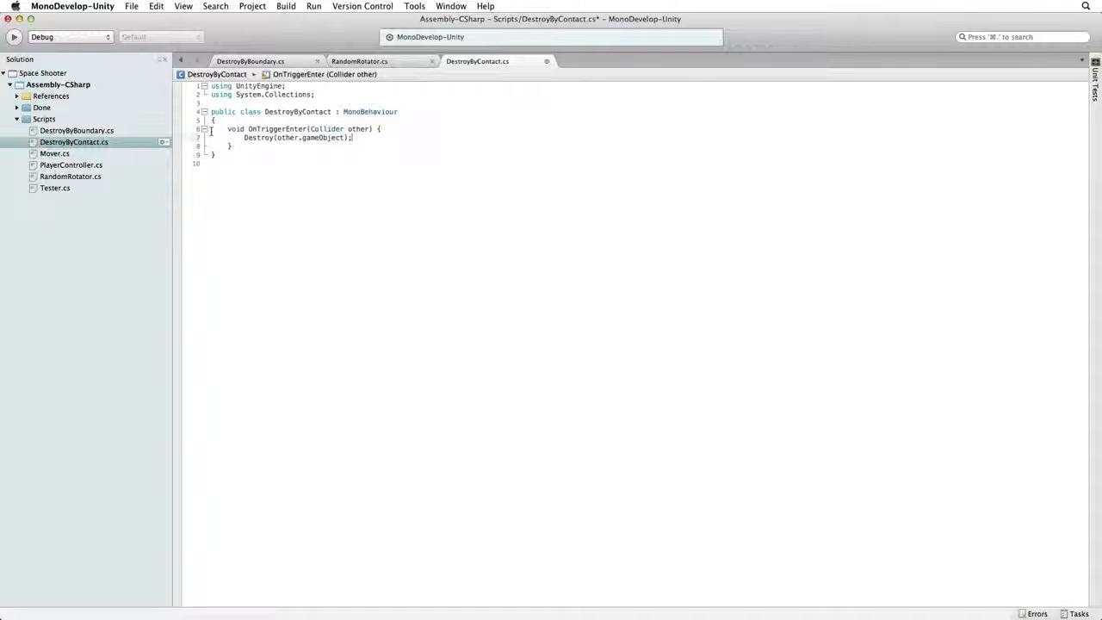
# Step: Add Destroy(gameObject); below Destroy(other.gameObject); inside OnTriggerEnter
pyautogui.write('Destroy')
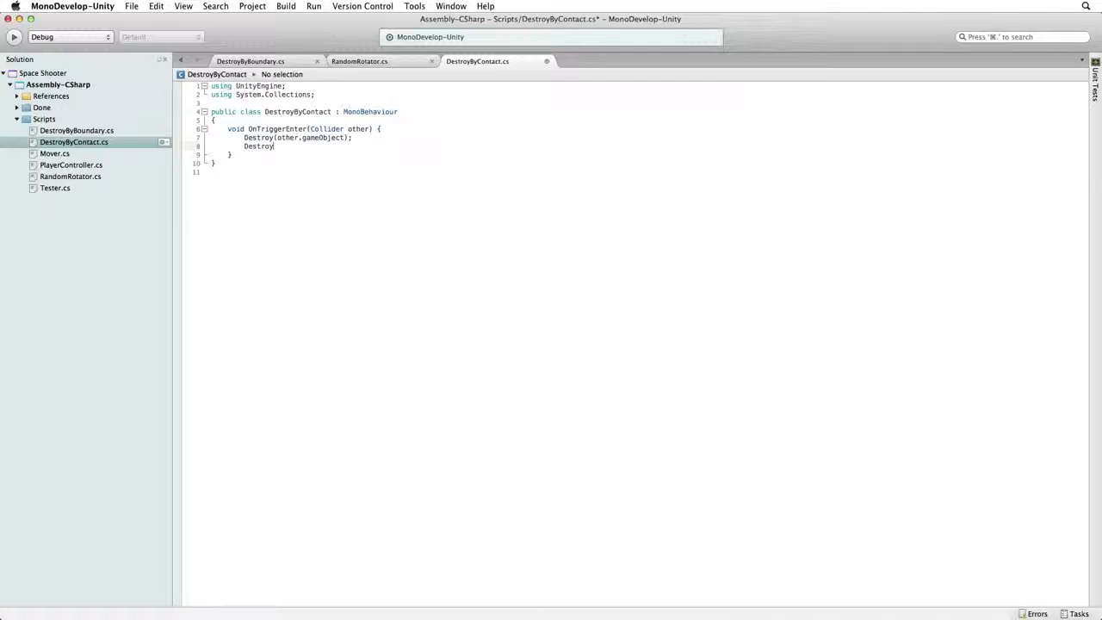
pyautogui.write('(gameObject);')
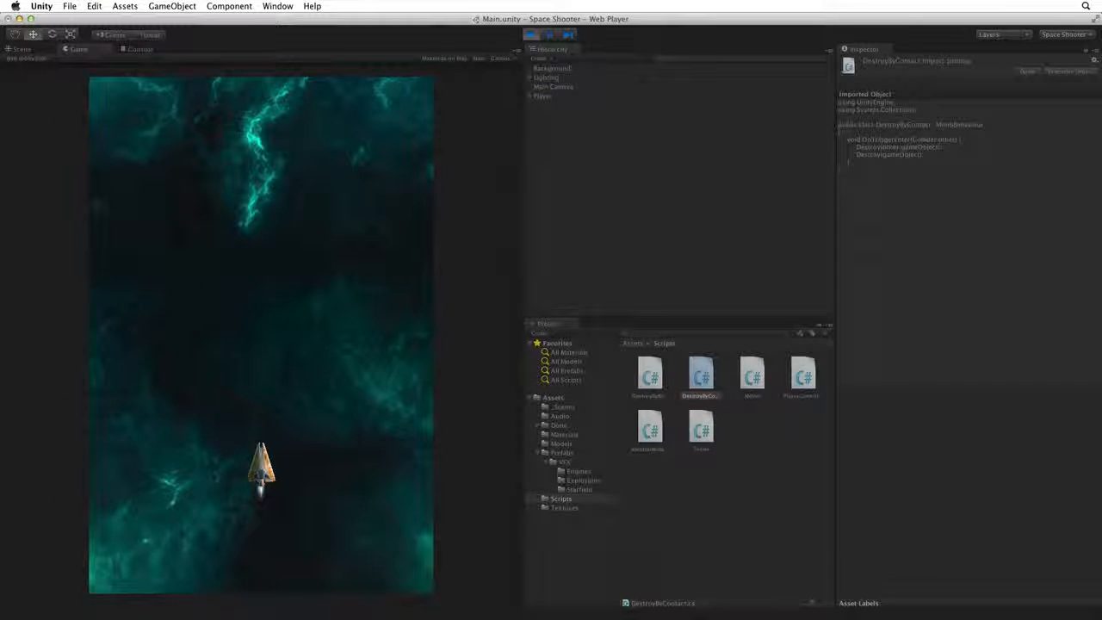
# Step: Play the game and see the asteroid disappear instantly, leaving only the player ship
pyautogui.click(531, 34)
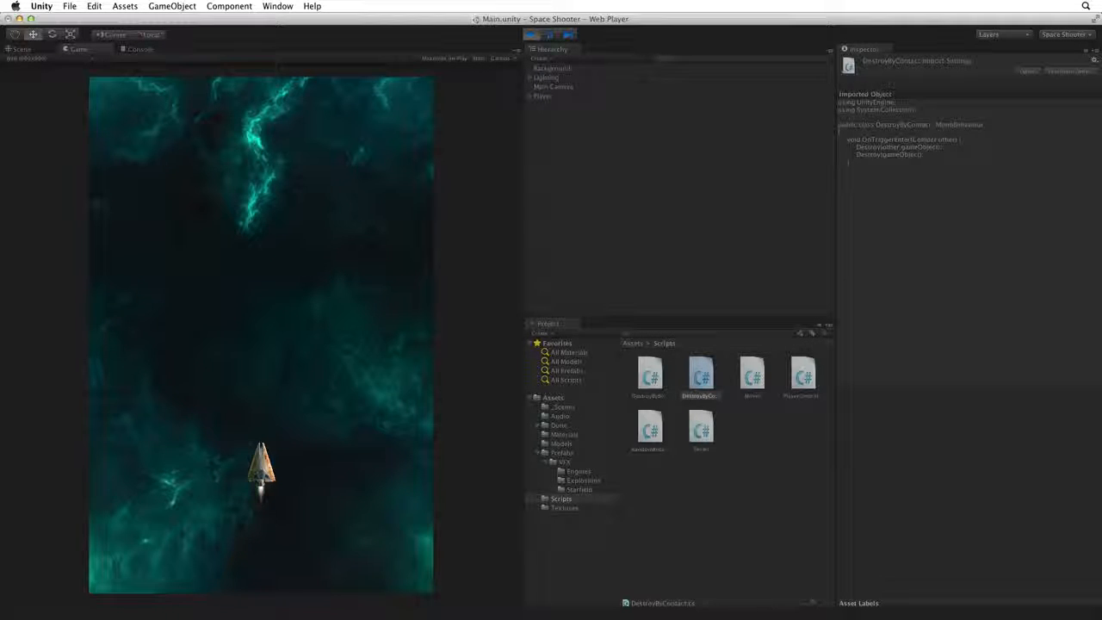
pyautogui.click(530, 35)
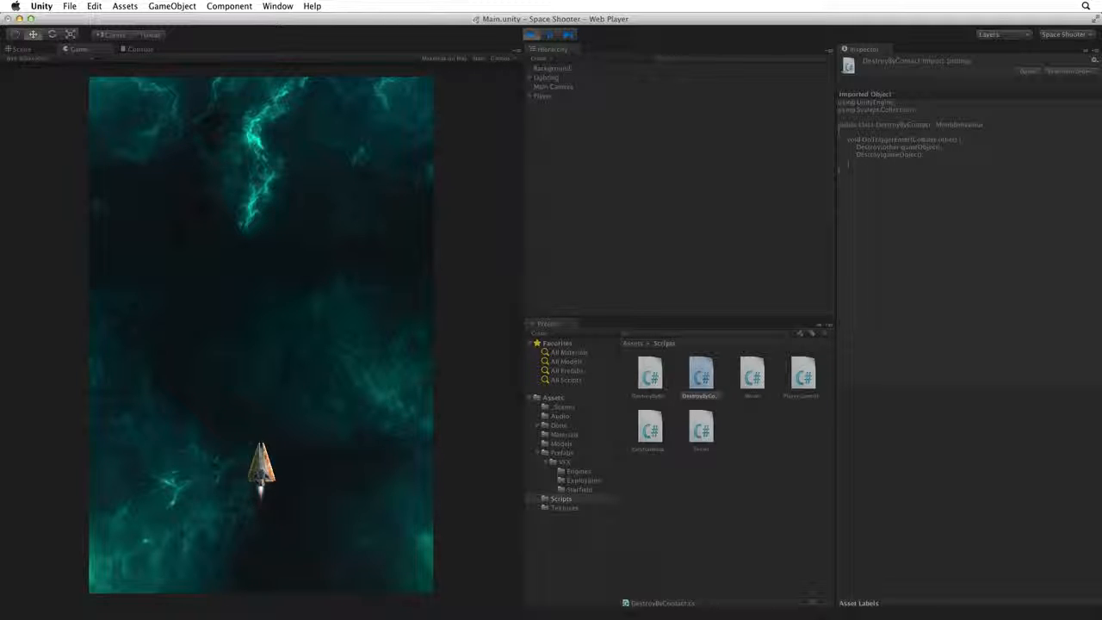
# Step: Stop the game, open DestroyByContact.cs, and add Debug.Log(other.name); to OnTriggerEnter
pyautogui.click(531, 34)
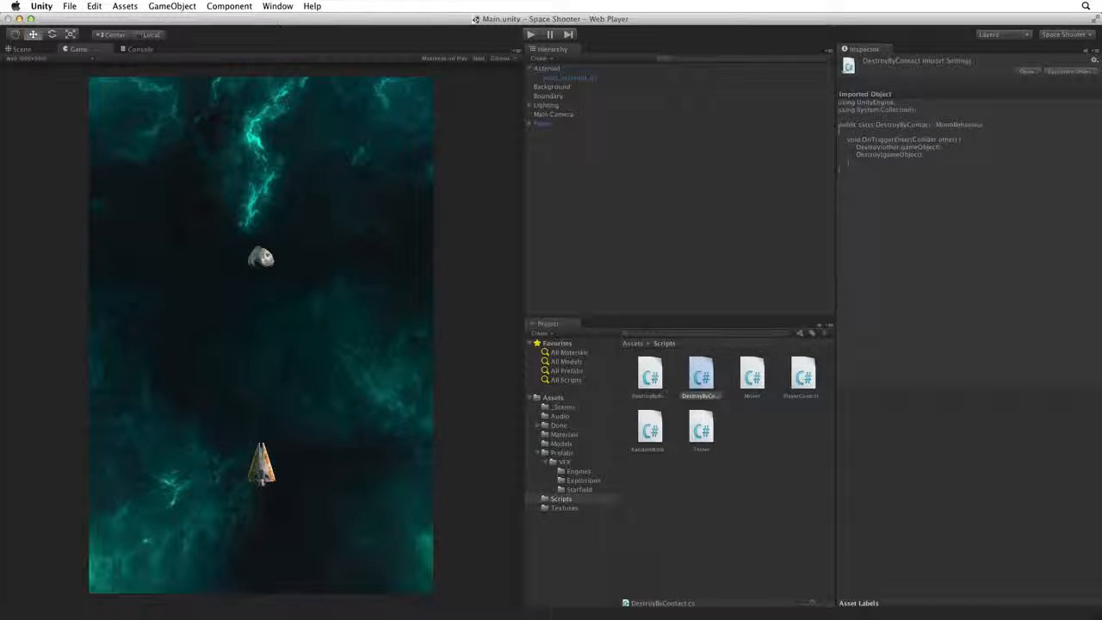
pyautogui.doubleClick(700, 376)
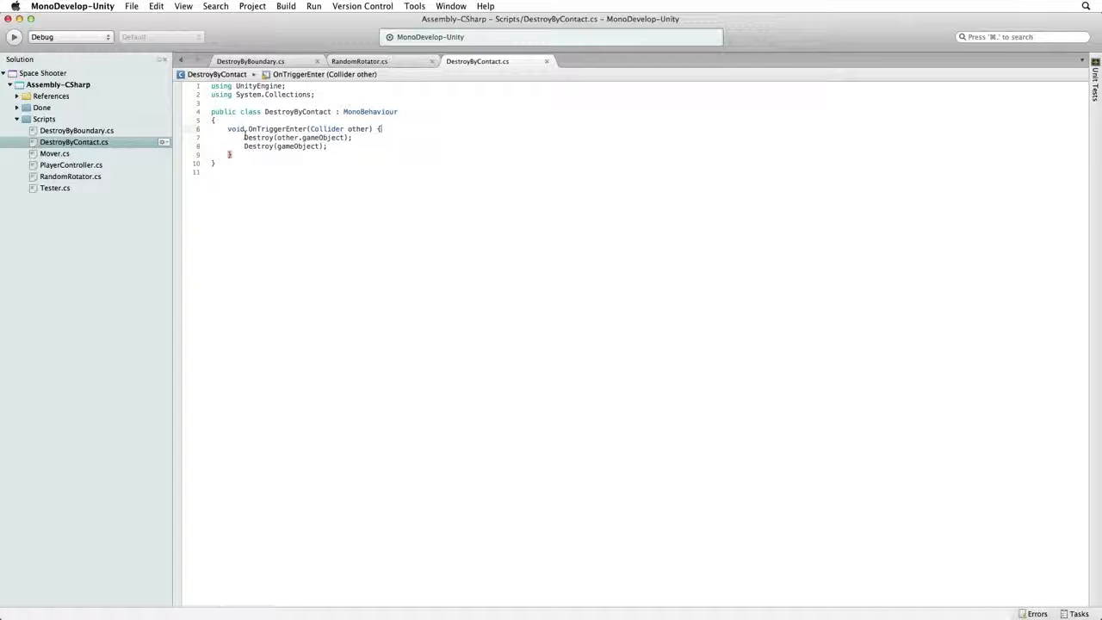
pyautogui.write('Debug.Log (other.name);')
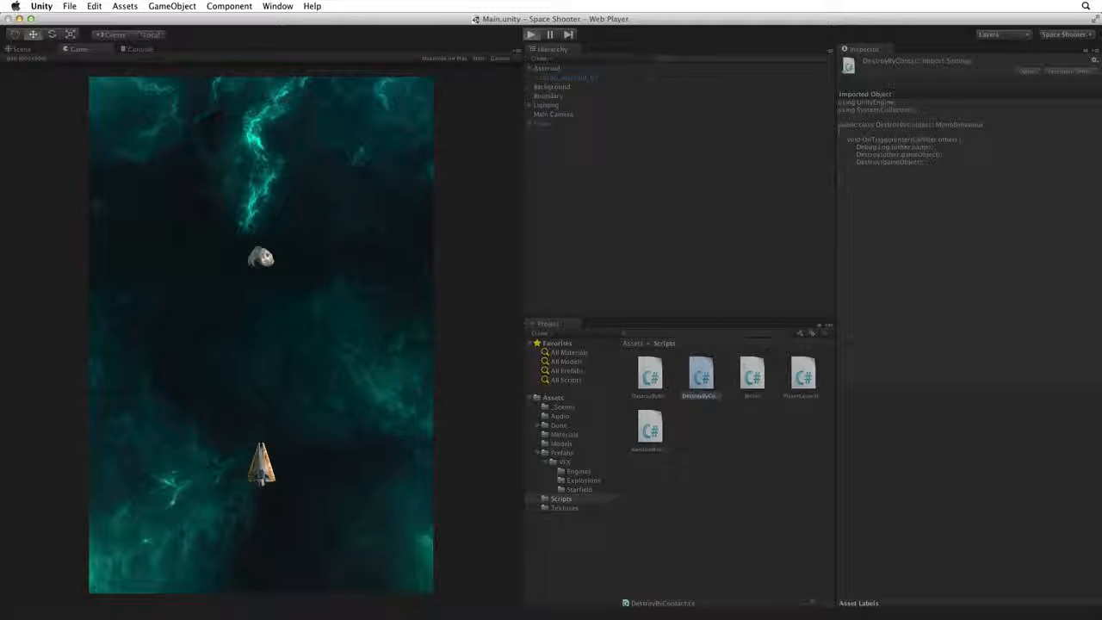
# Step: Run the game and read 'Boundary' logged in the Console
pyautogui.click(531, 35)
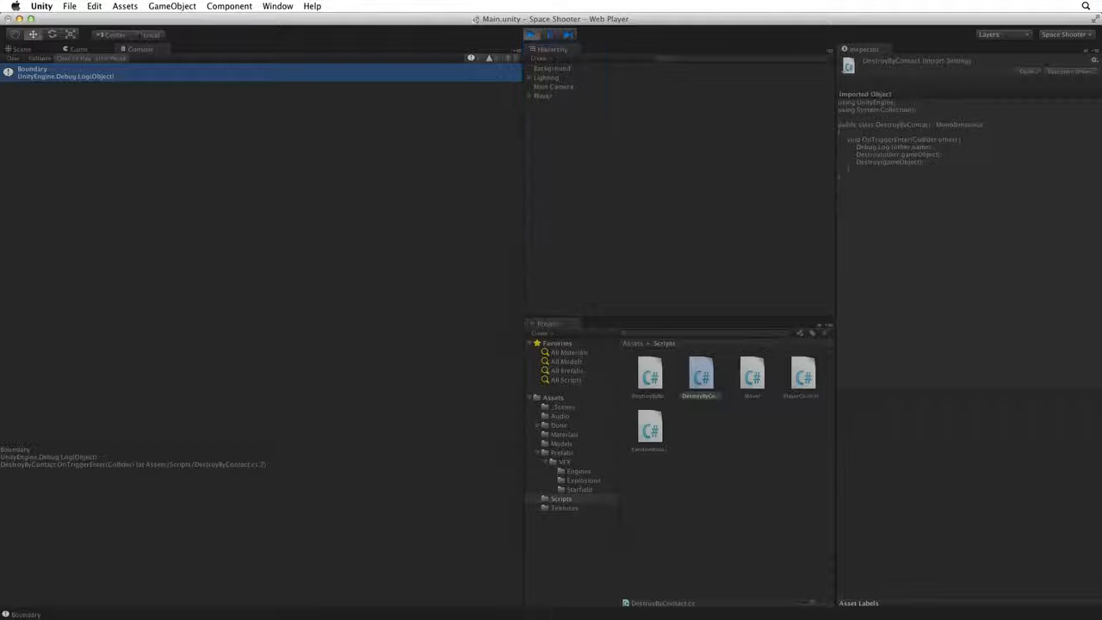
# Step: Stop the game, select Boundary, and view its box trigger volume in the Scene view
pyautogui.click(532, 35)
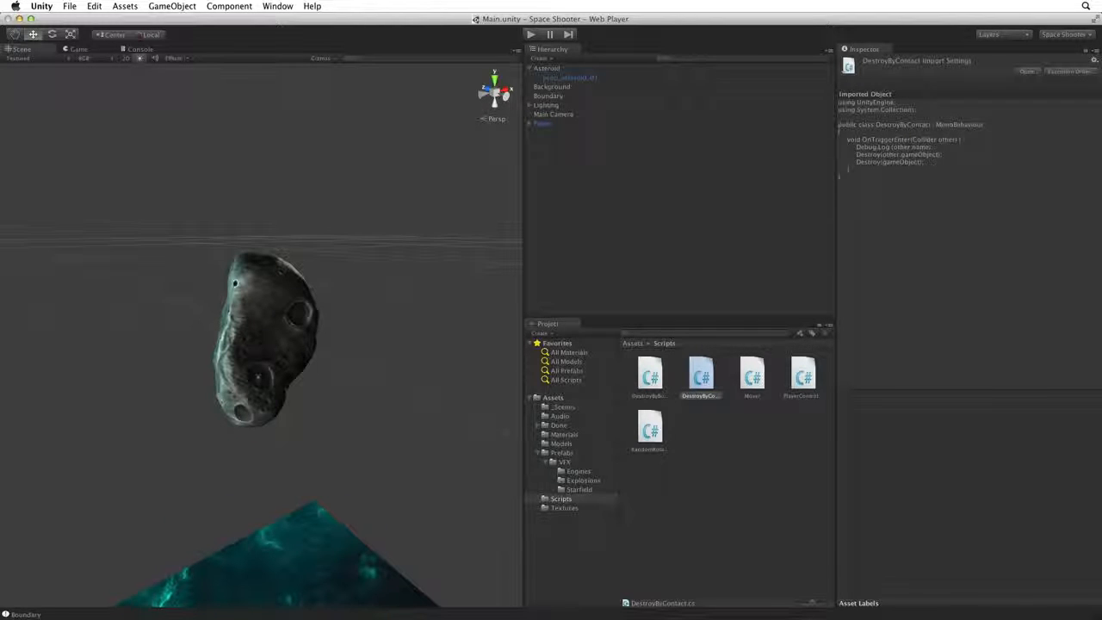
pyautogui.click(548, 95)
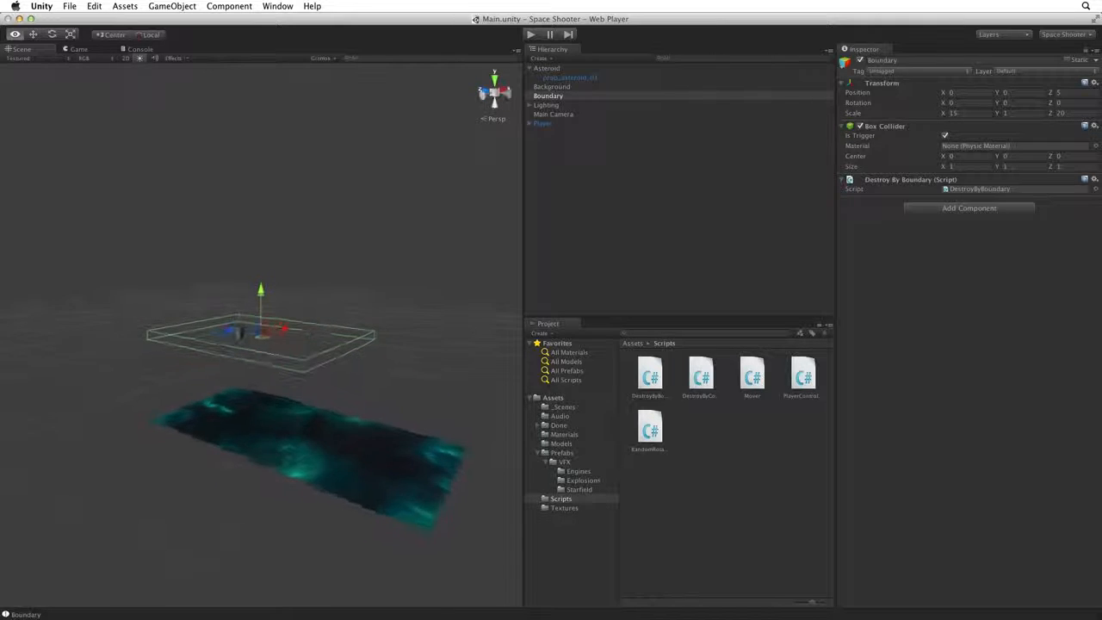
pyautogui.click(547, 68)
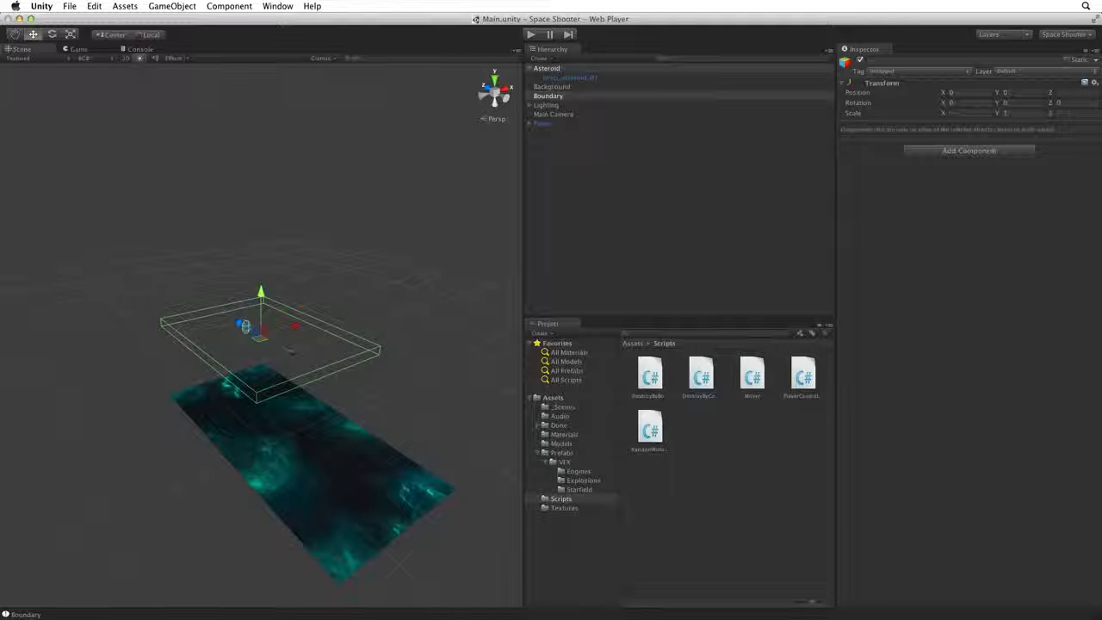
# Step: Select Boundary and choose Add Tag… from its Inspector Tag dropdown
pyautogui.click(549, 95)
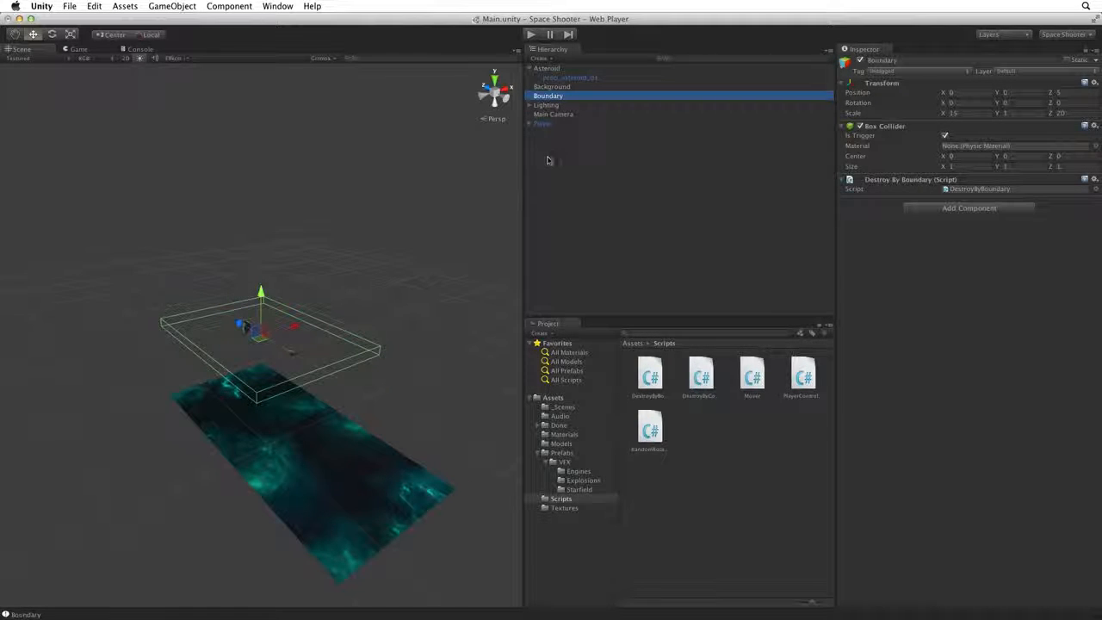
pyautogui.click(917, 71)
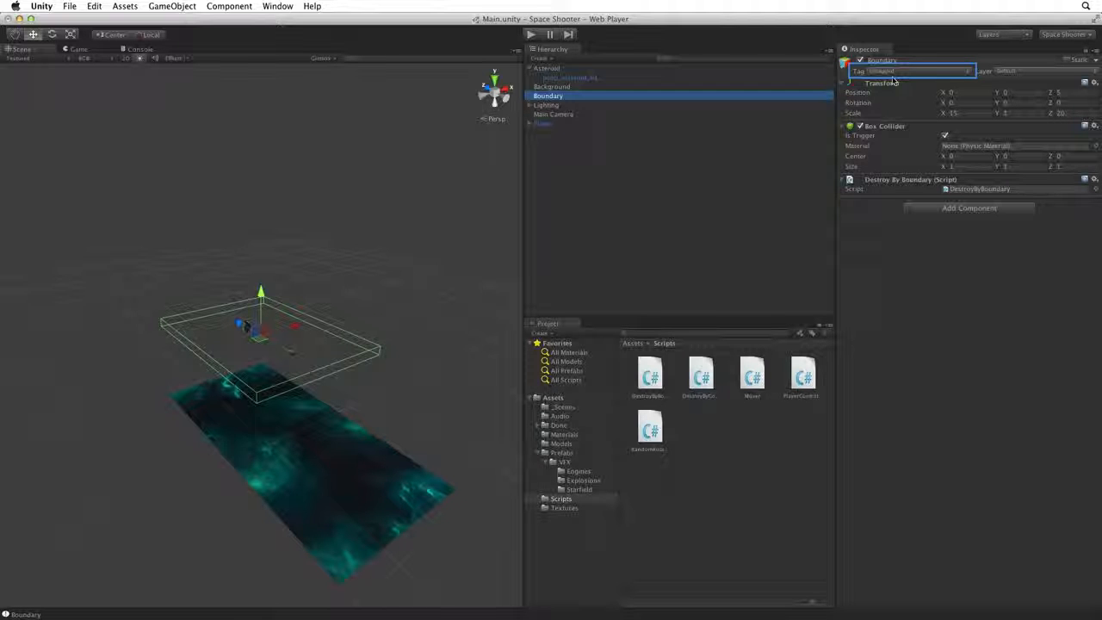
pyautogui.click(913, 71)
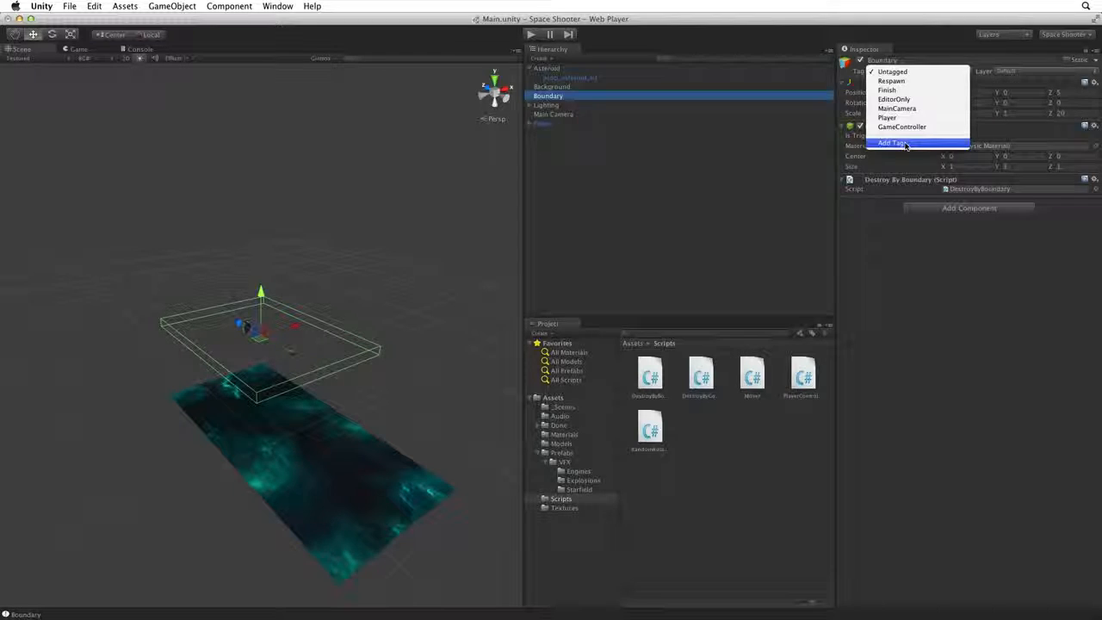
pyautogui.click(893, 142)
pyautogui.write('Boun')
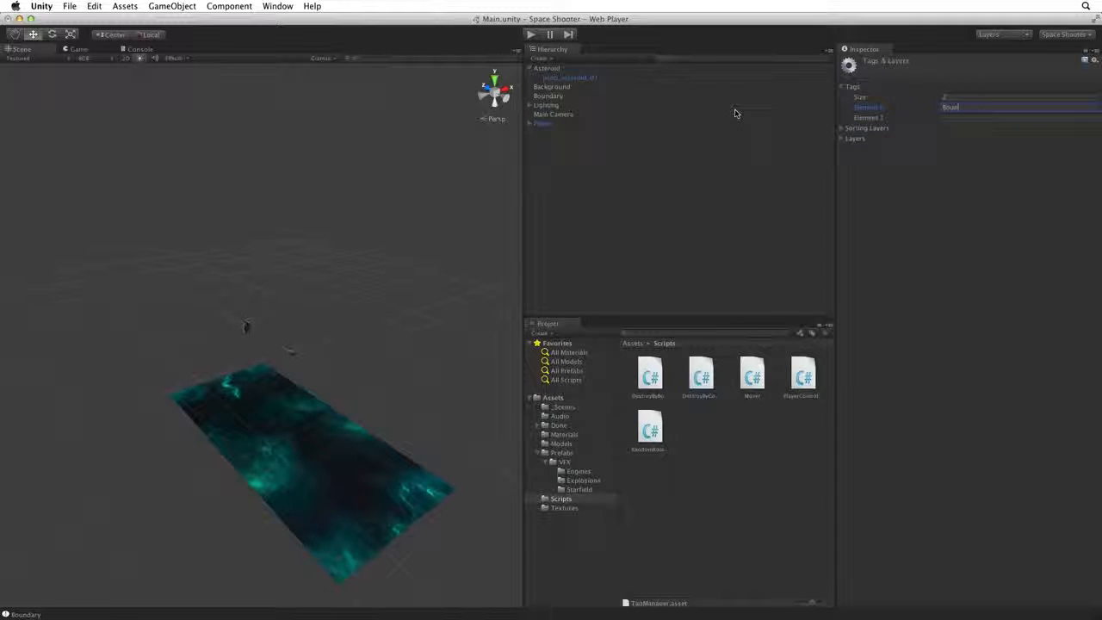
# Step: Select the Boundary object and assign it the Boundary tag
pyautogui.click(550, 96)
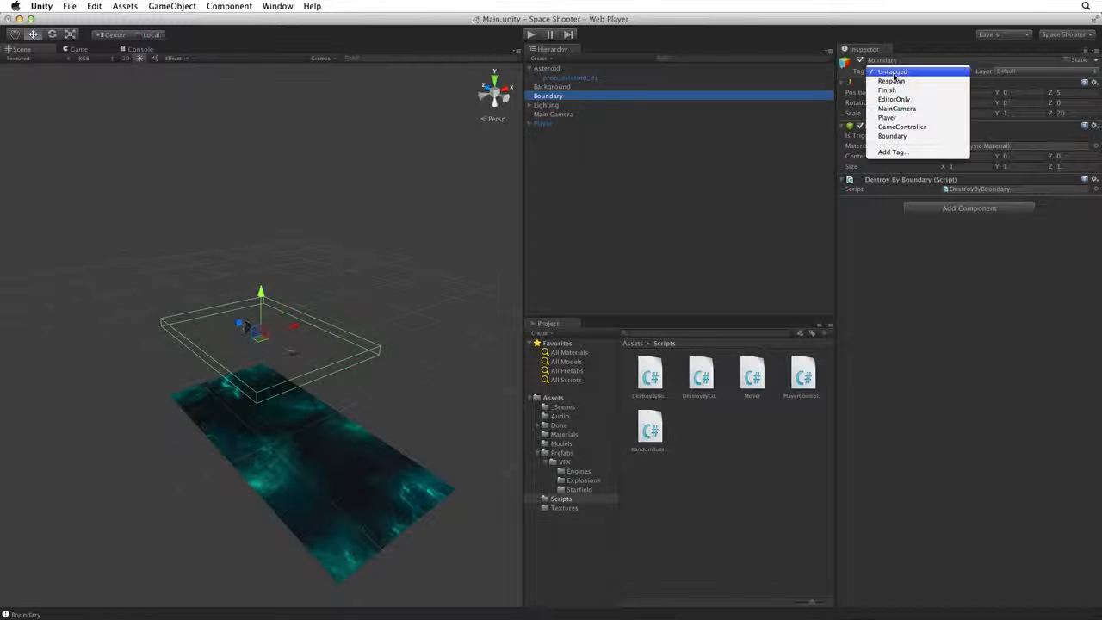
pyautogui.moveTo(892, 136)
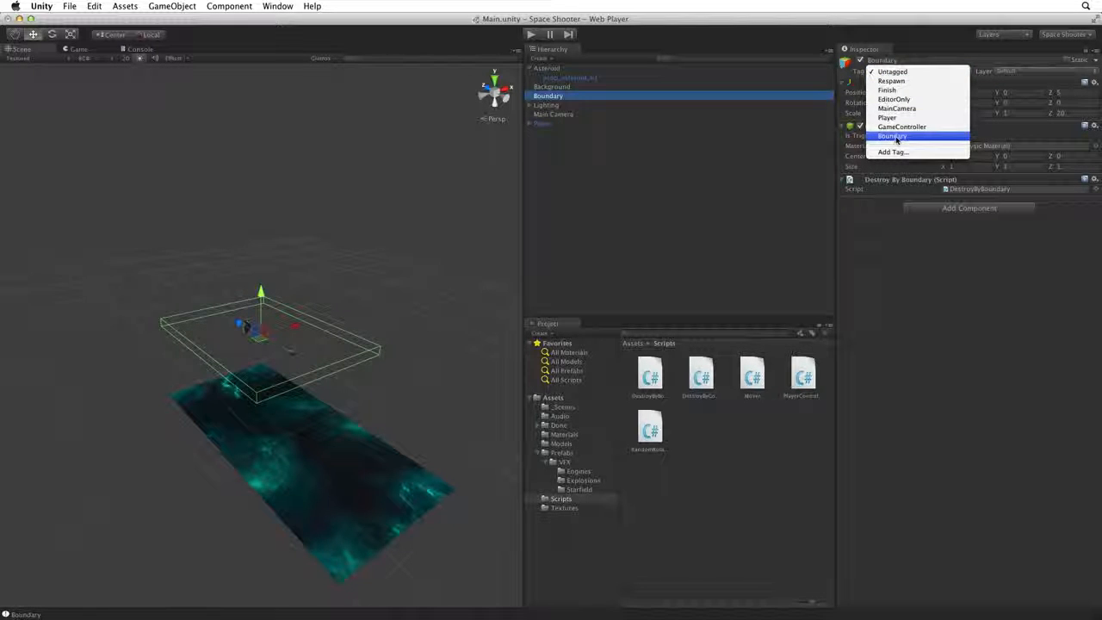
pyautogui.click(892, 136)
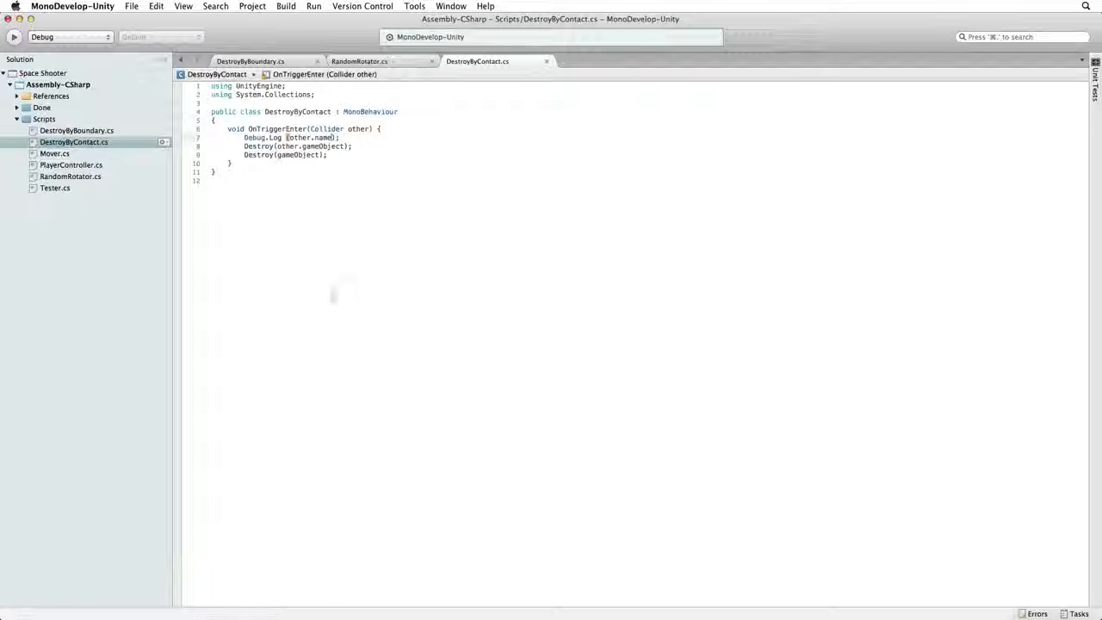
# Step: Replace the Debug.Log line with if (other.tag == "Boundary") { return; }
pyautogui.tripleClick(291, 137)
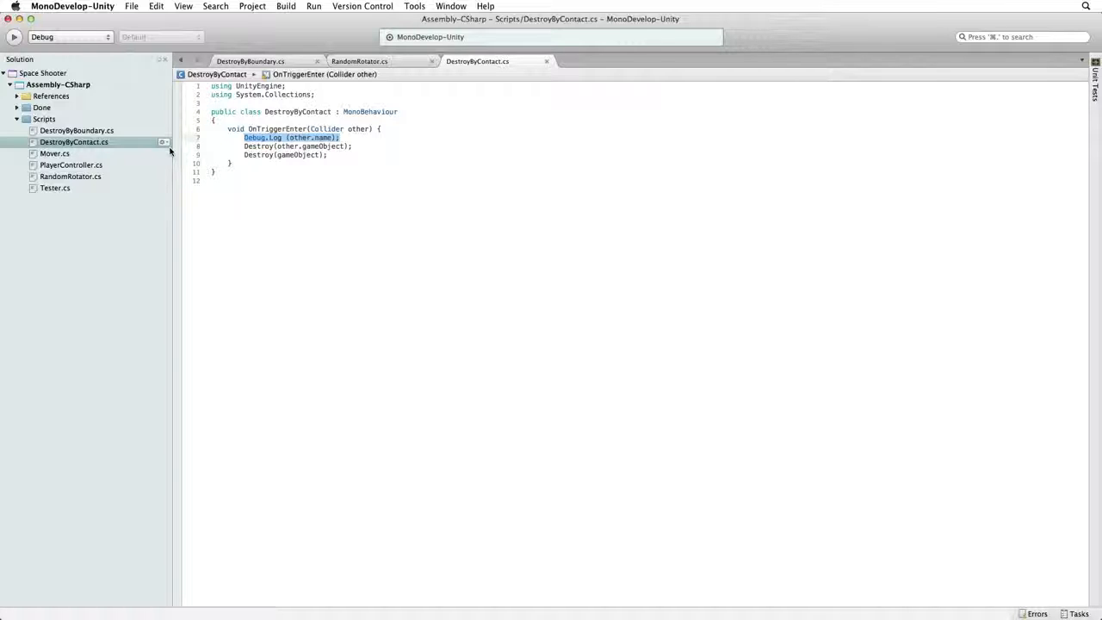
pyautogui.write('if (other.tag == "Boundary')
pyautogui.write('{')
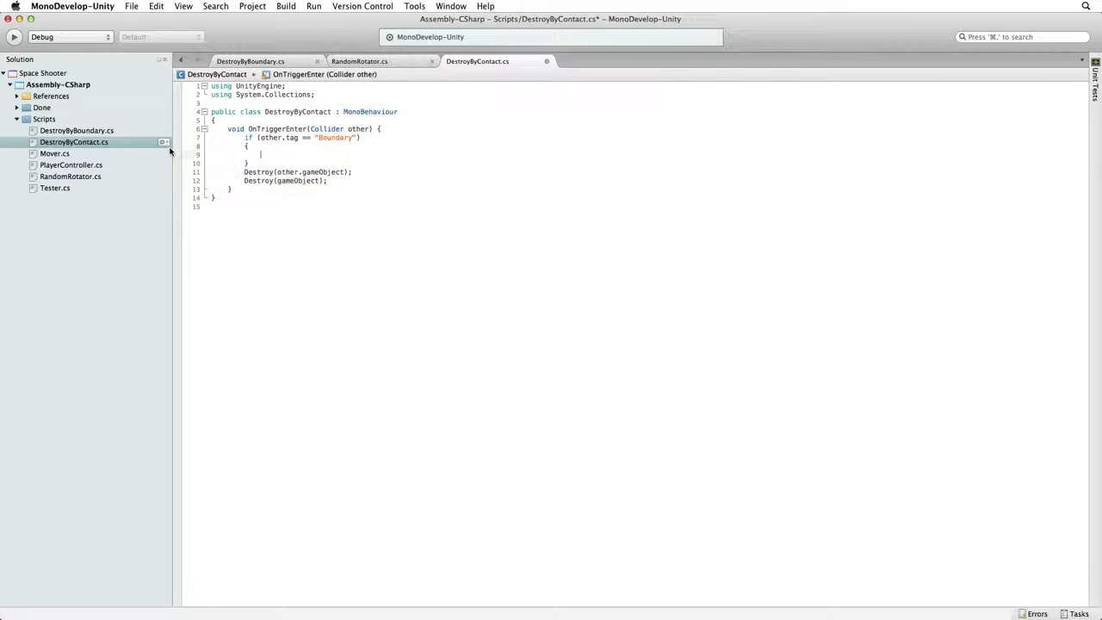
pyautogui.write('return;')
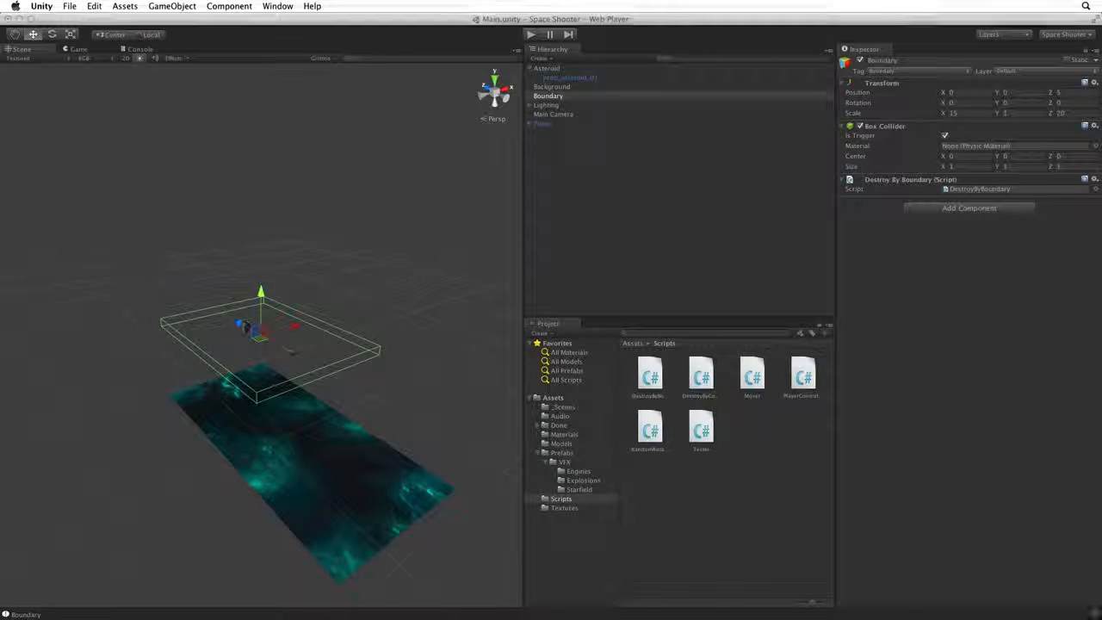
# Step: Enter Play mode to test the asteroid with the updated contact script
pyautogui.click(530, 34)
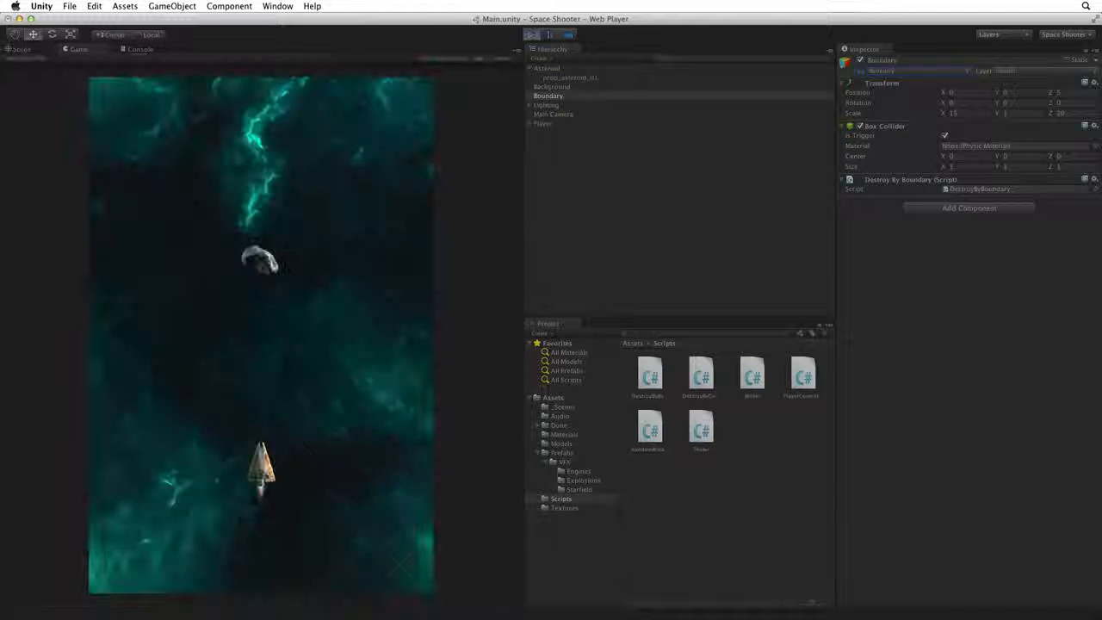